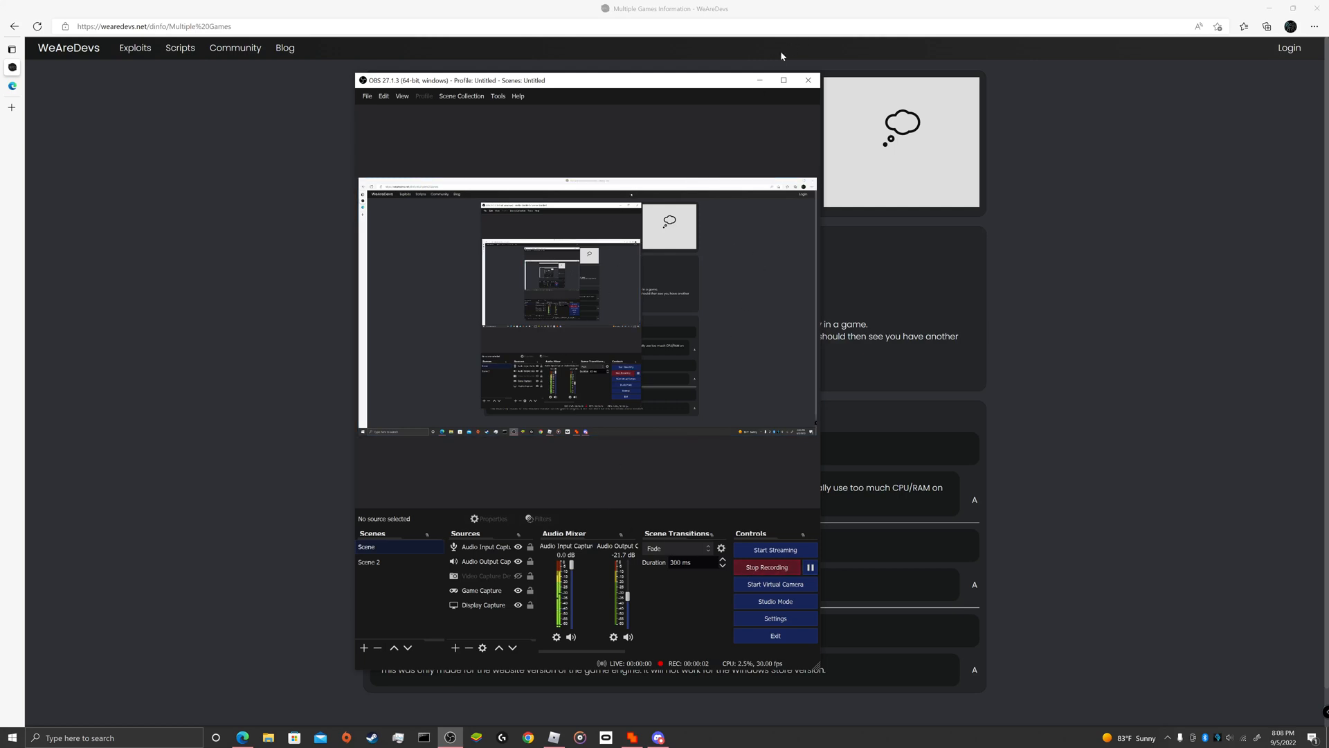
{"action": "mouse_move", "coordinate": [759, 80]}
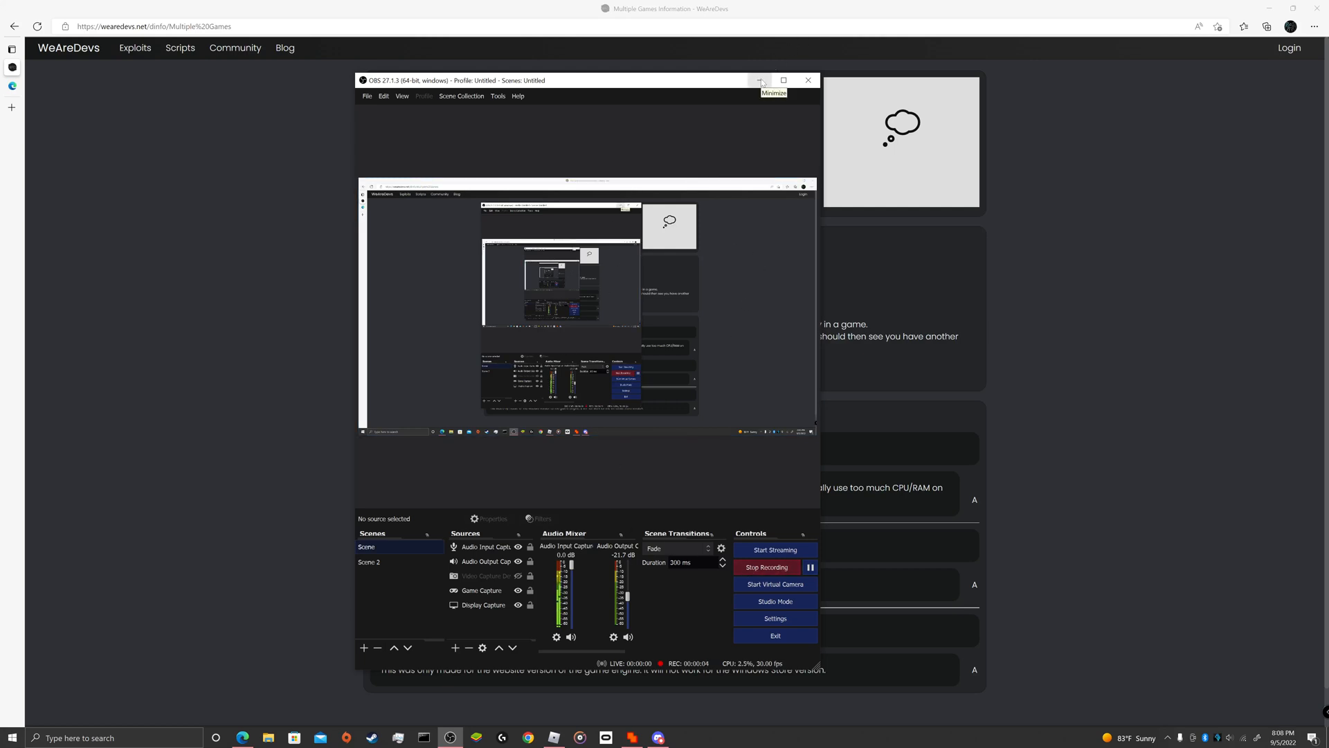
{"action": "mouse_move", "coordinate": [760, 70]}
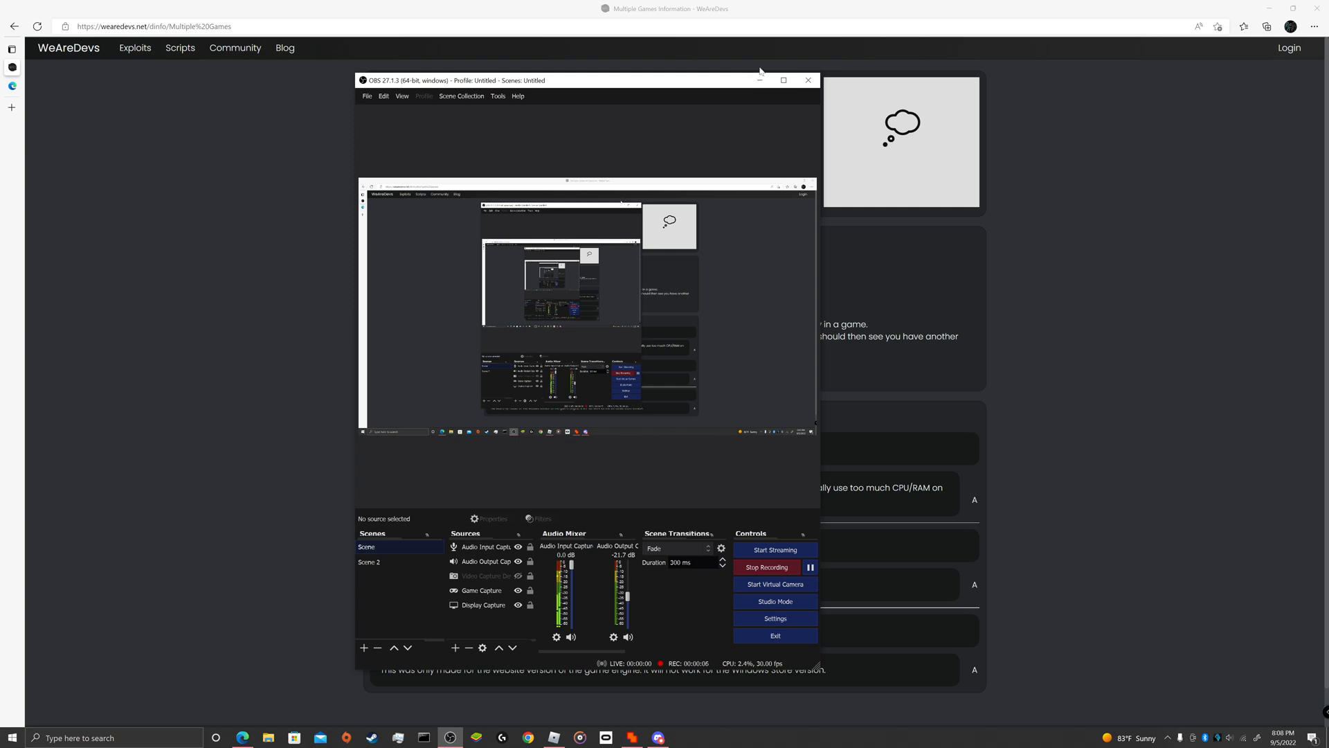
{"action": "mouse_move", "coordinate": [760, 81]}
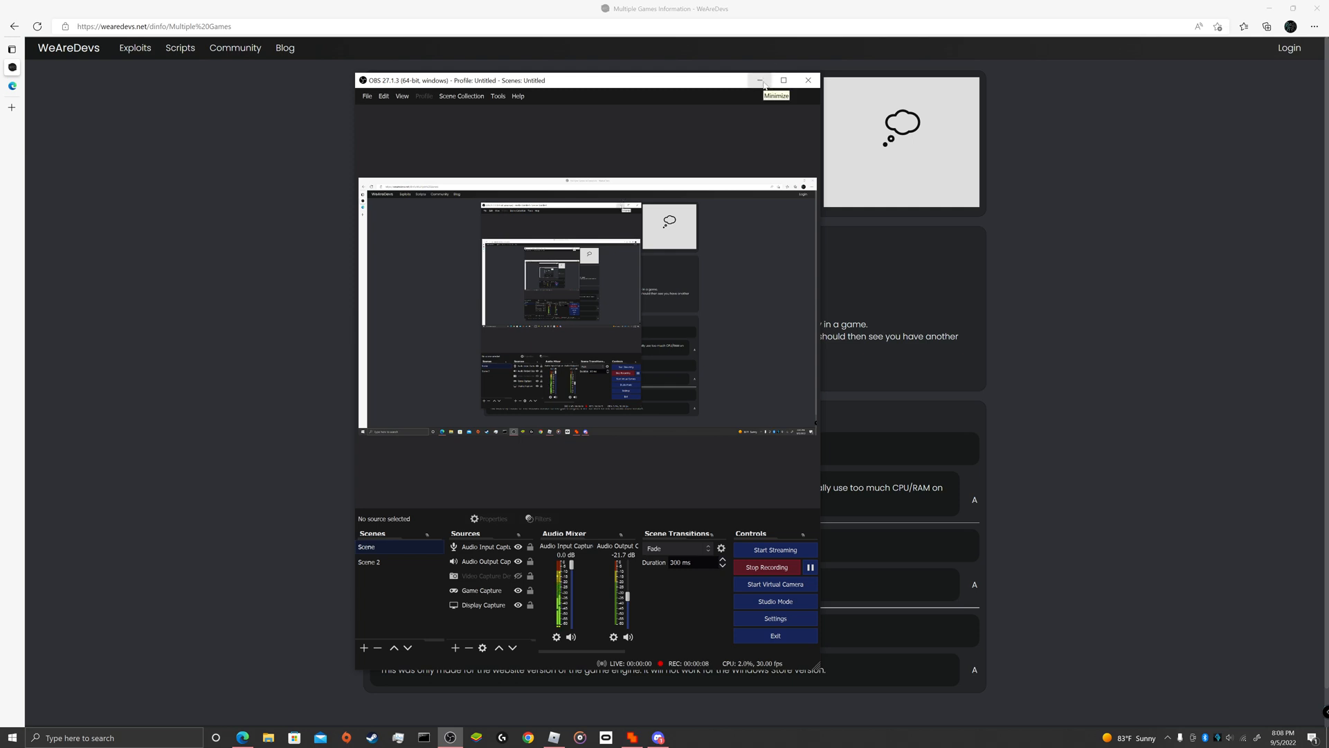
Step: Minimize the OBS Studio window while it keeps recording, revealing the Multiple Games page
{"action": "left_click", "coordinate": [759, 80]}
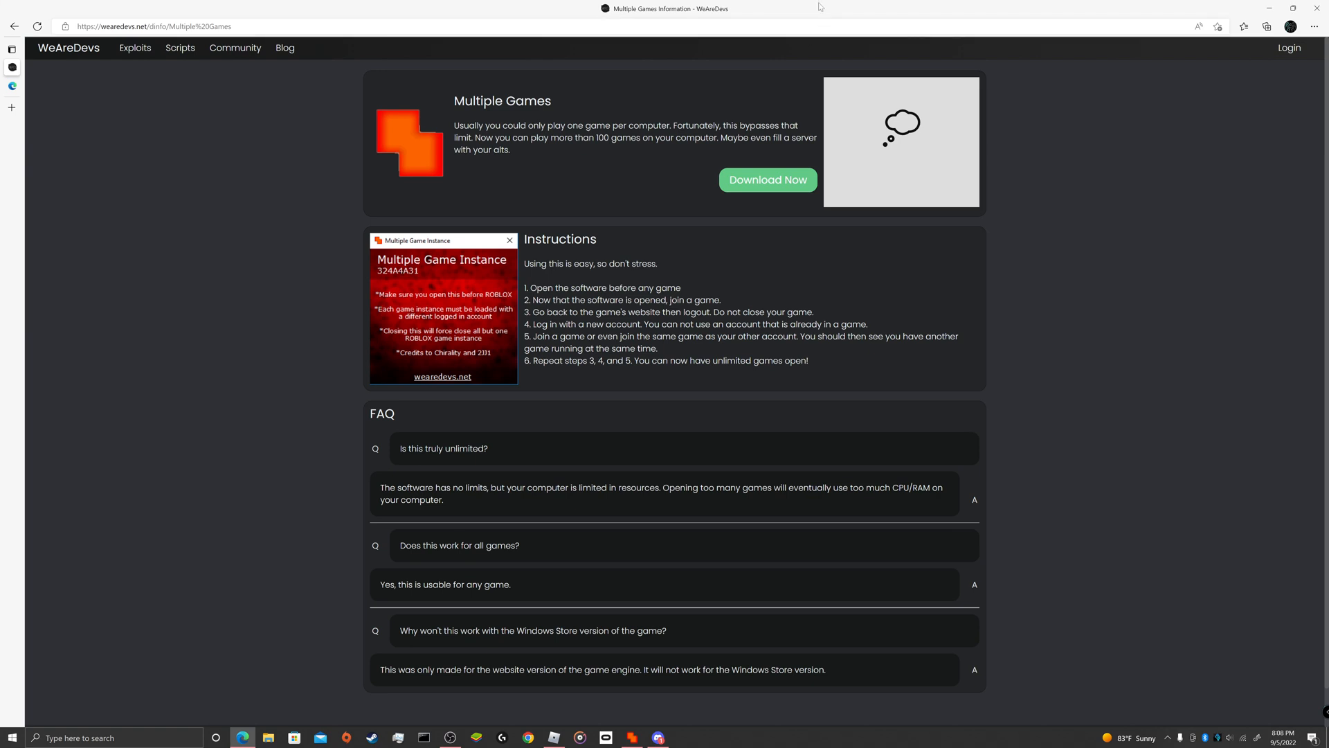
{"action": "mouse_move", "coordinate": [811, 10]}
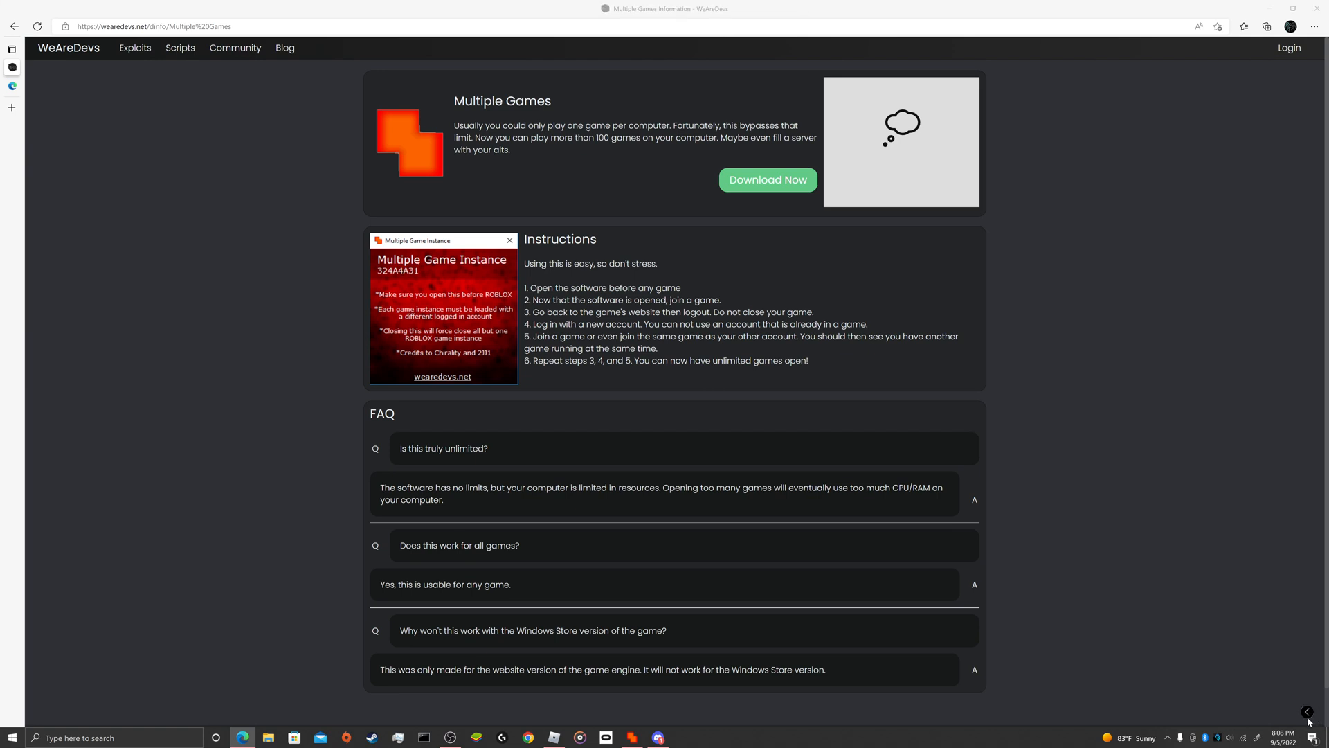
{"action": "mouse_move", "coordinate": [1221, 675]}
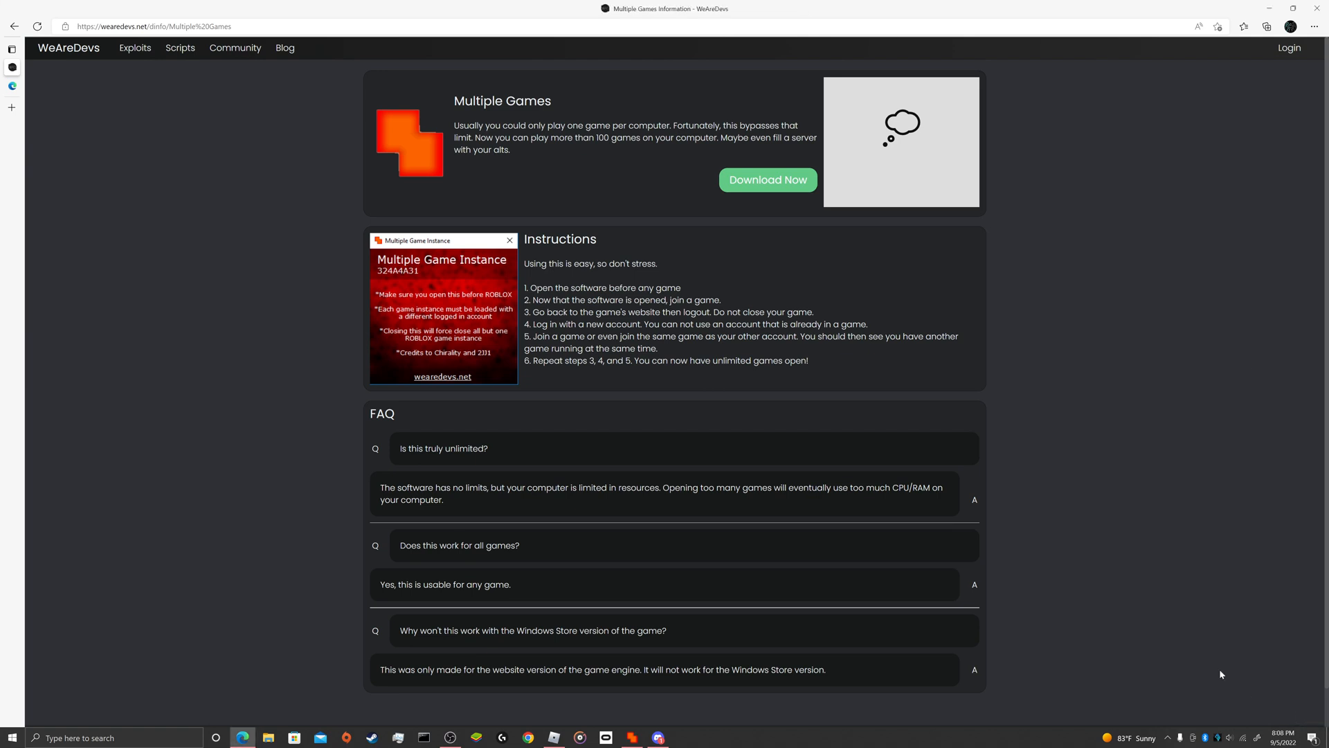
{"action": "mouse_move", "coordinate": [1197, 648]}
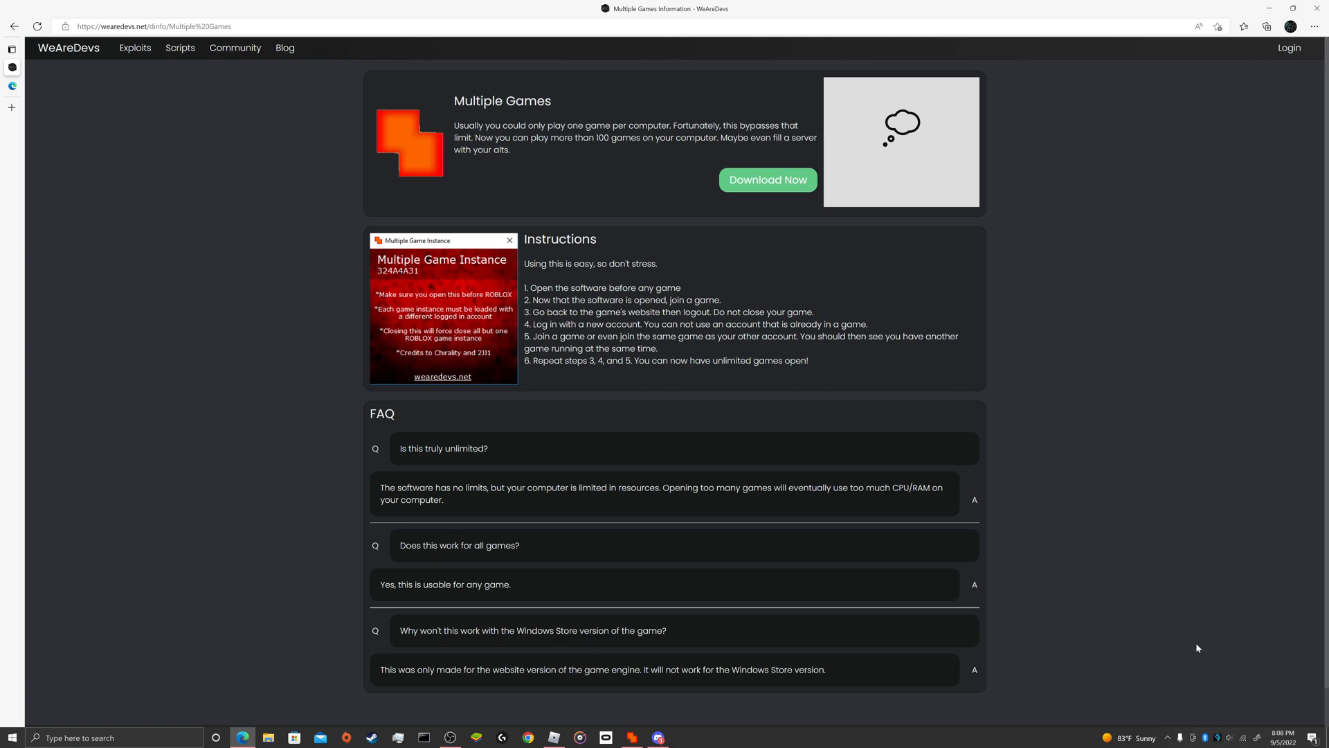
{"action": "mouse_move", "coordinate": [164, 114]}
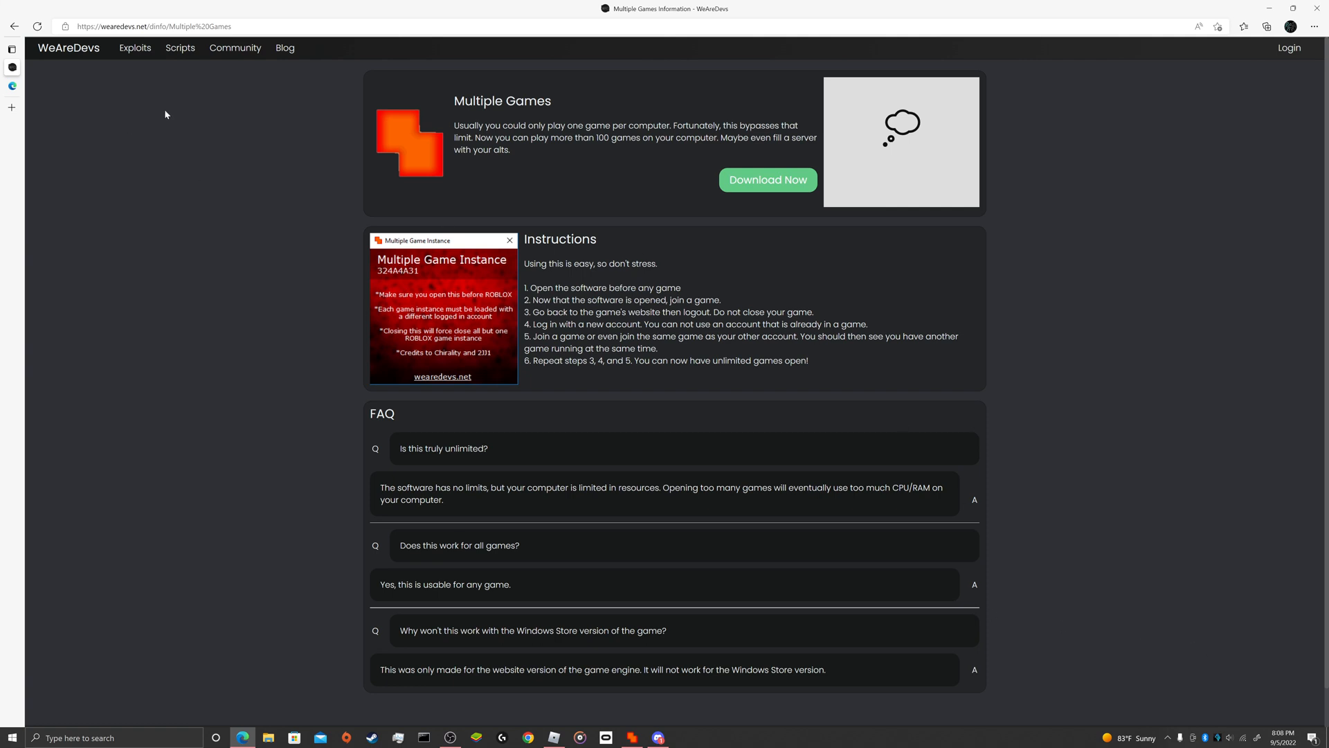
{"action": "mouse_move", "coordinate": [420, 328]}
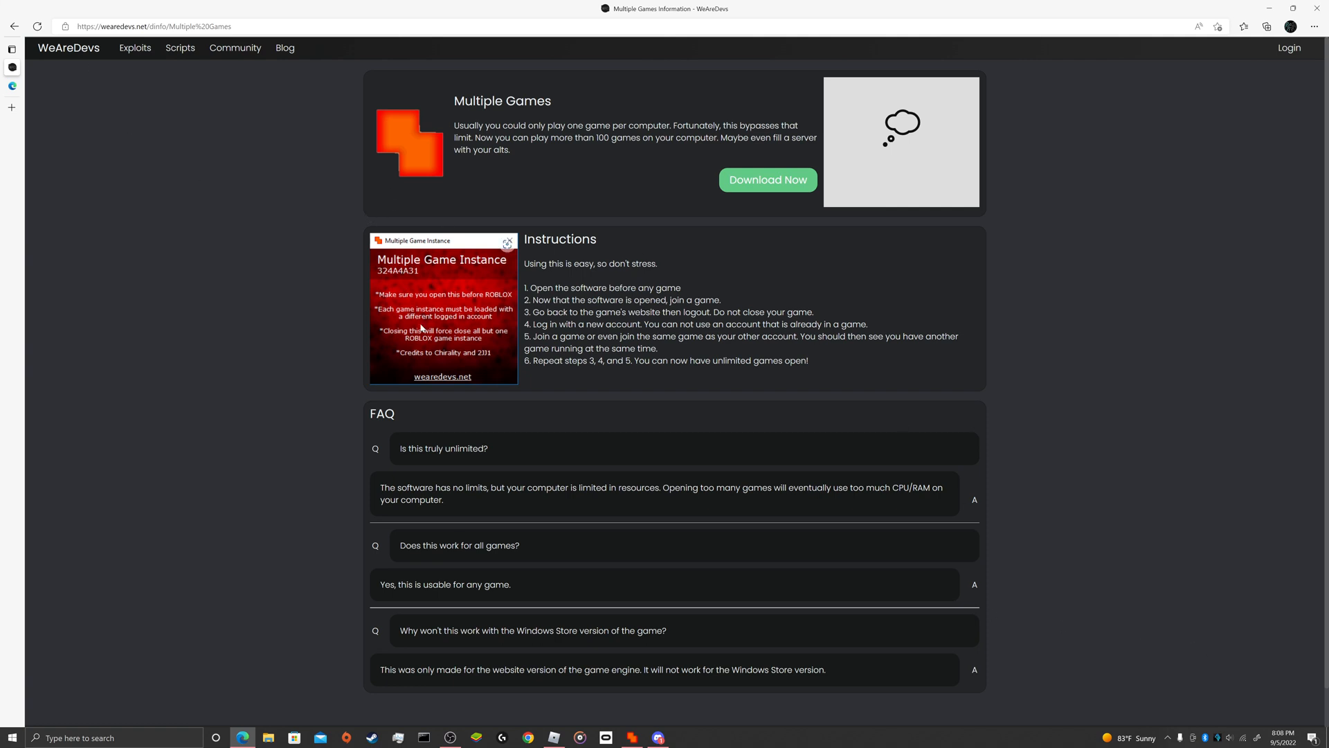
{"action": "mouse_move", "coordinate": [400, 298]}
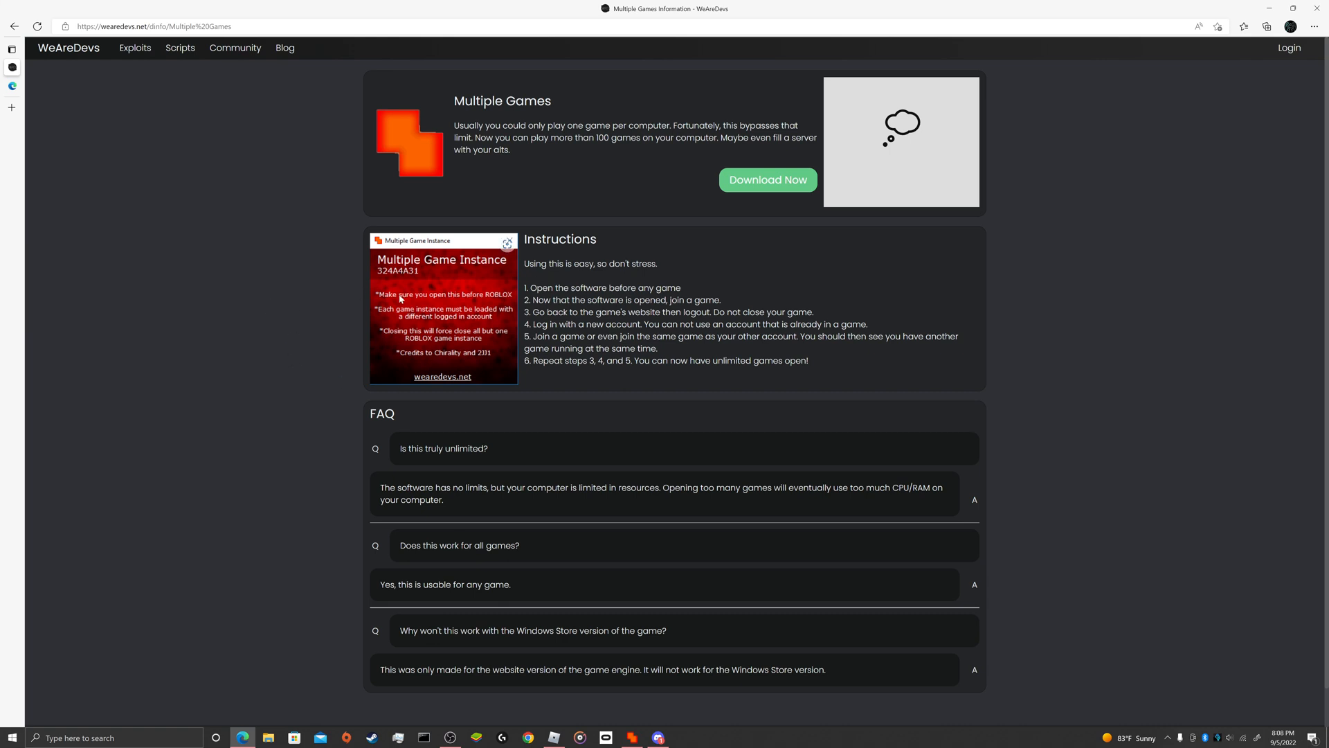
{"action": "mouse_move", "coordinate": [486, 292]}
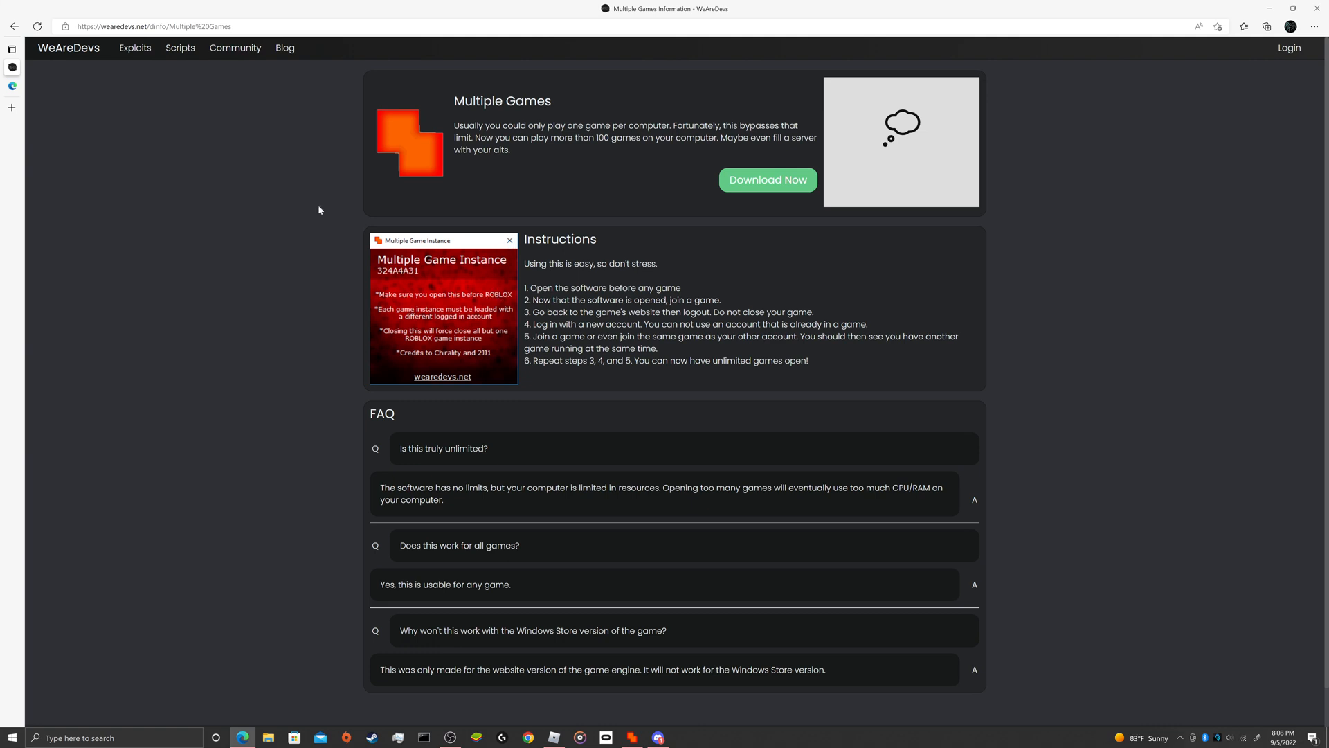
{"action": "mouse_move", "coordinate": [376, 85]}
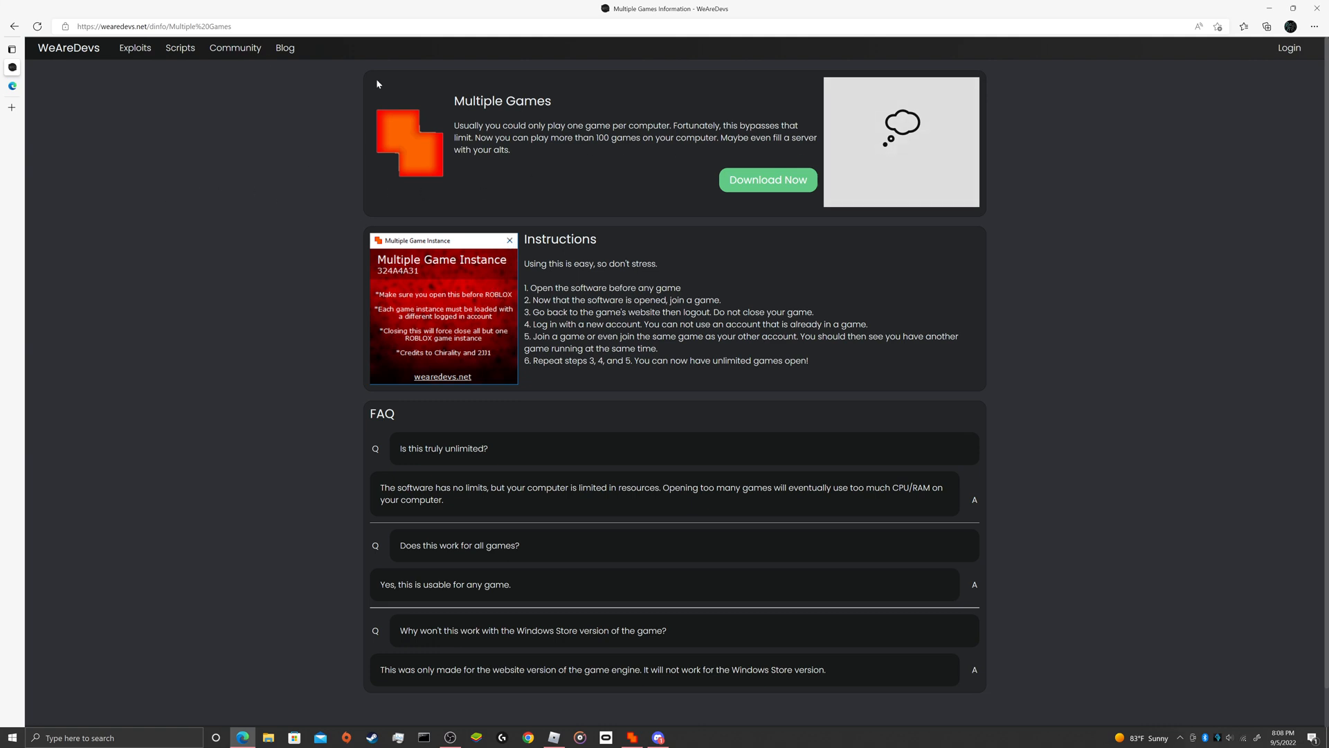
{"action": "mouse_move", "coordinate": [439, 123]}
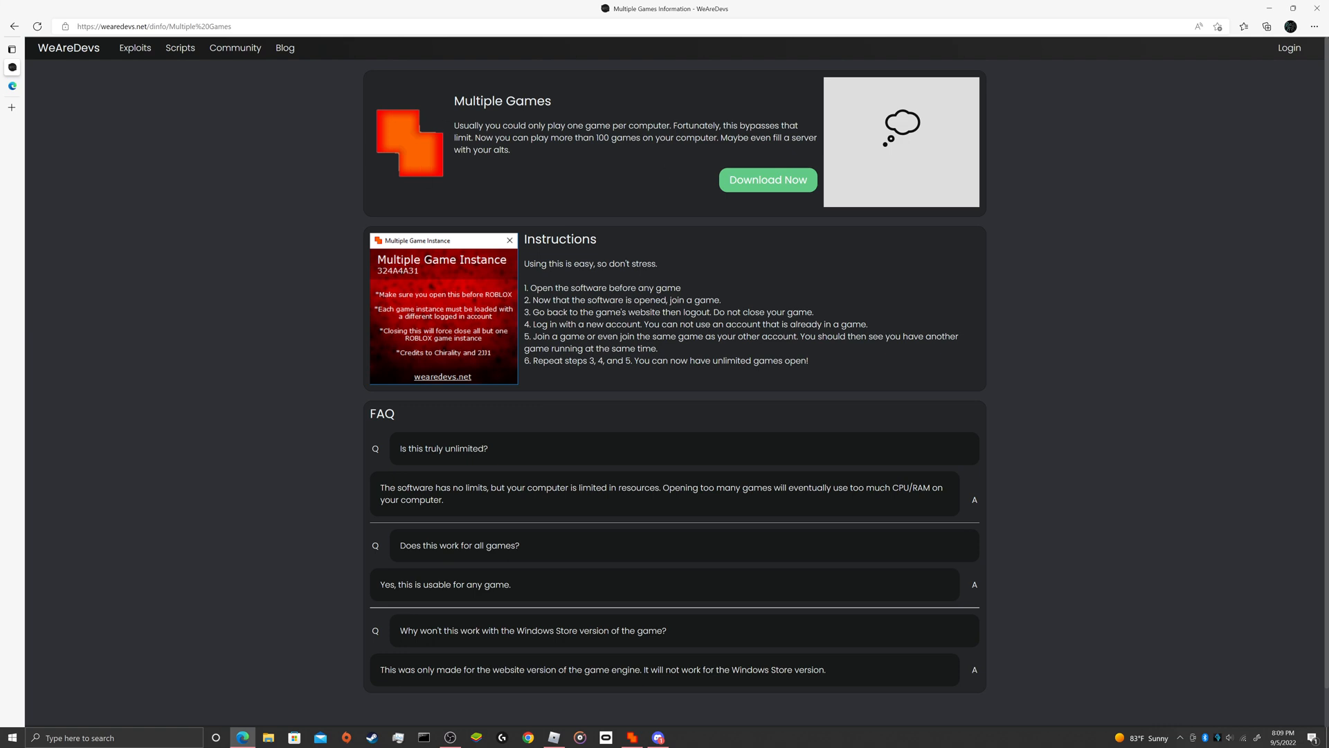
{"action": "mouse_move", "coordinate": [553, 284]}
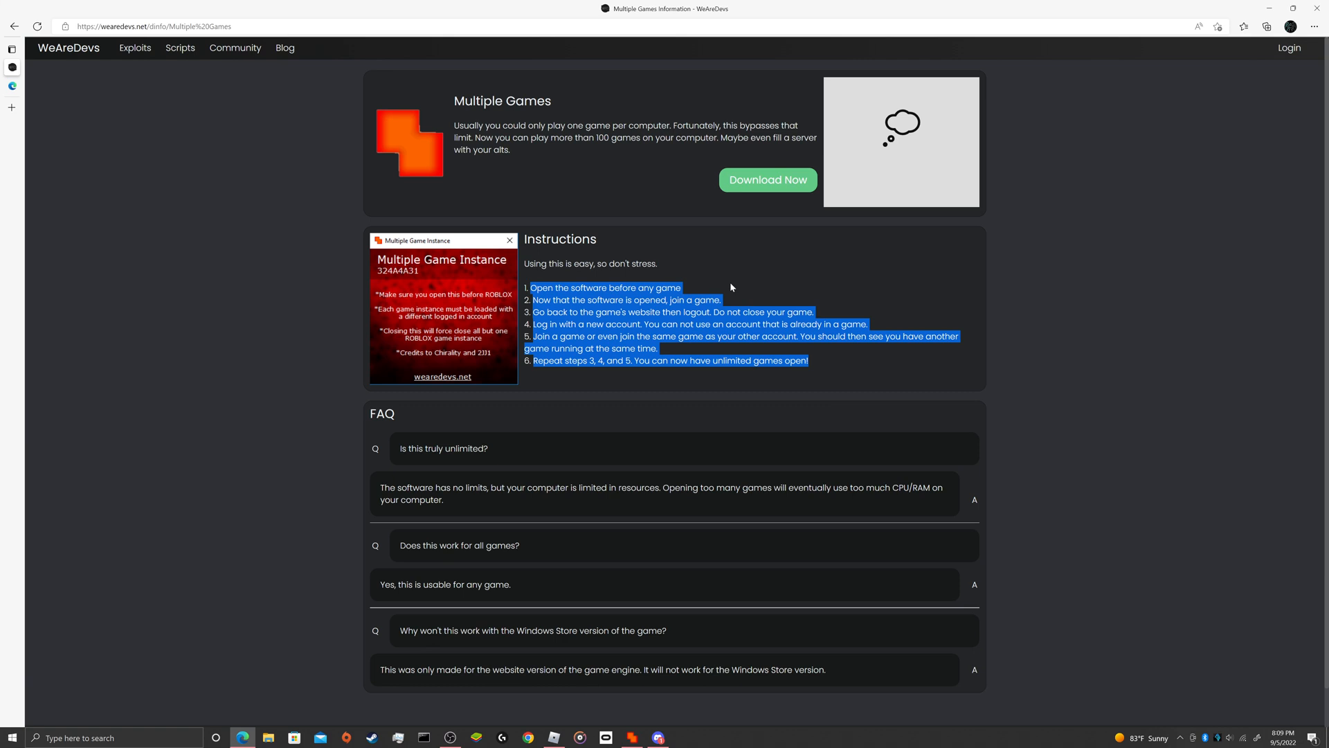
{"action": "left_click", "coordinate": [387, 65]}
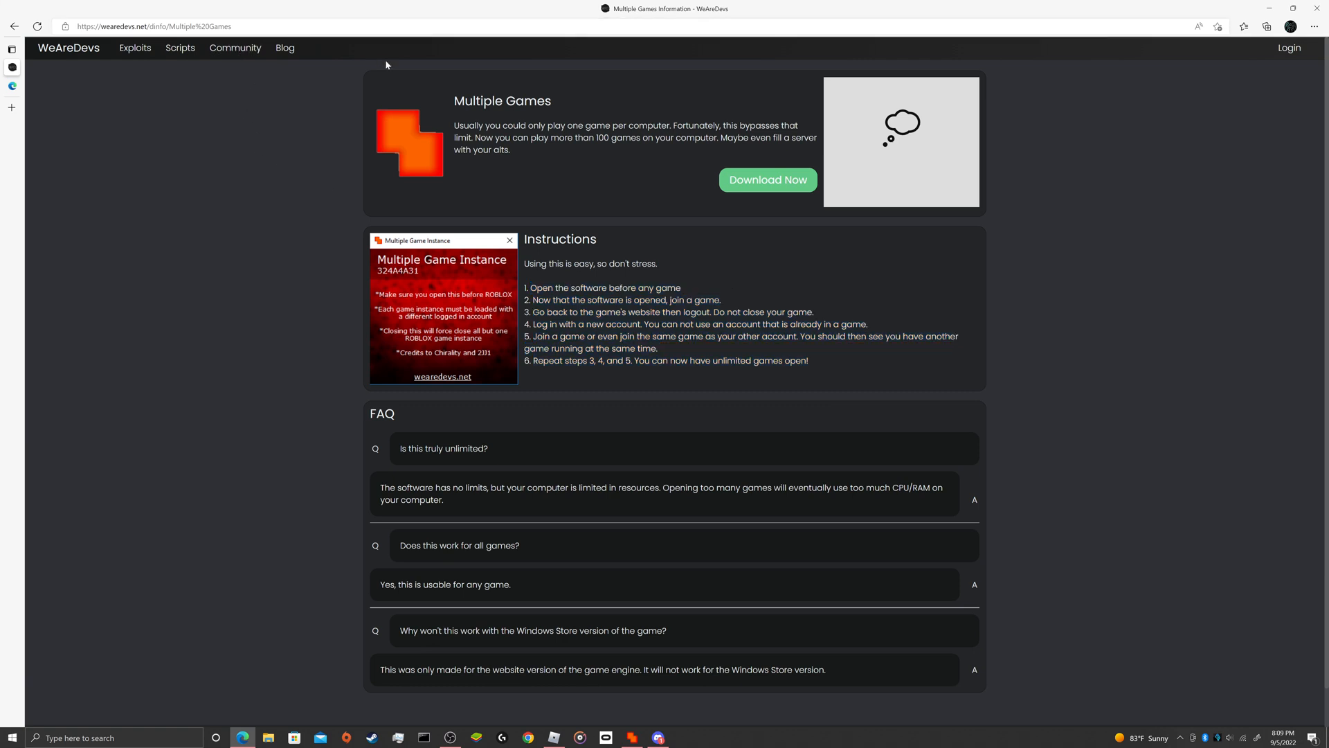
{"action": "mouse_move", "coordinate": [1108, 10]}
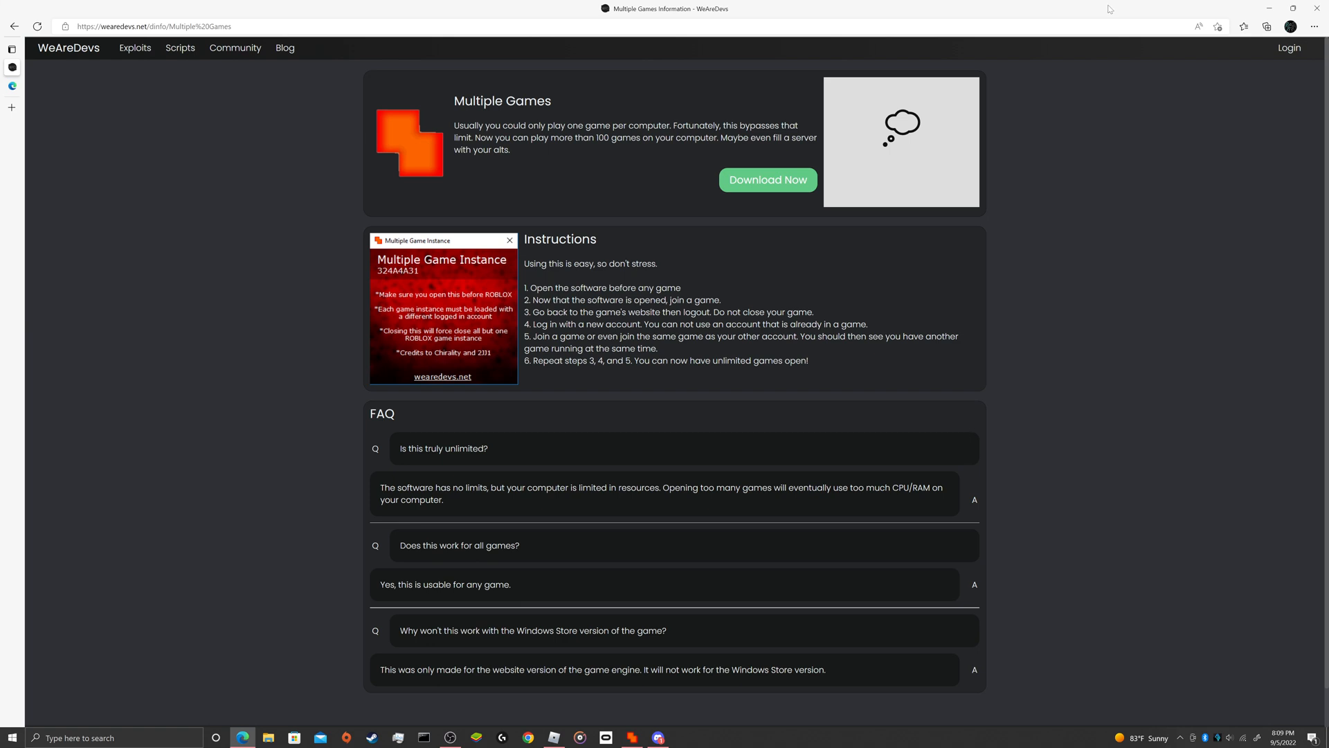
{"action": "mouse_move", "coordinate": [209, 655]}
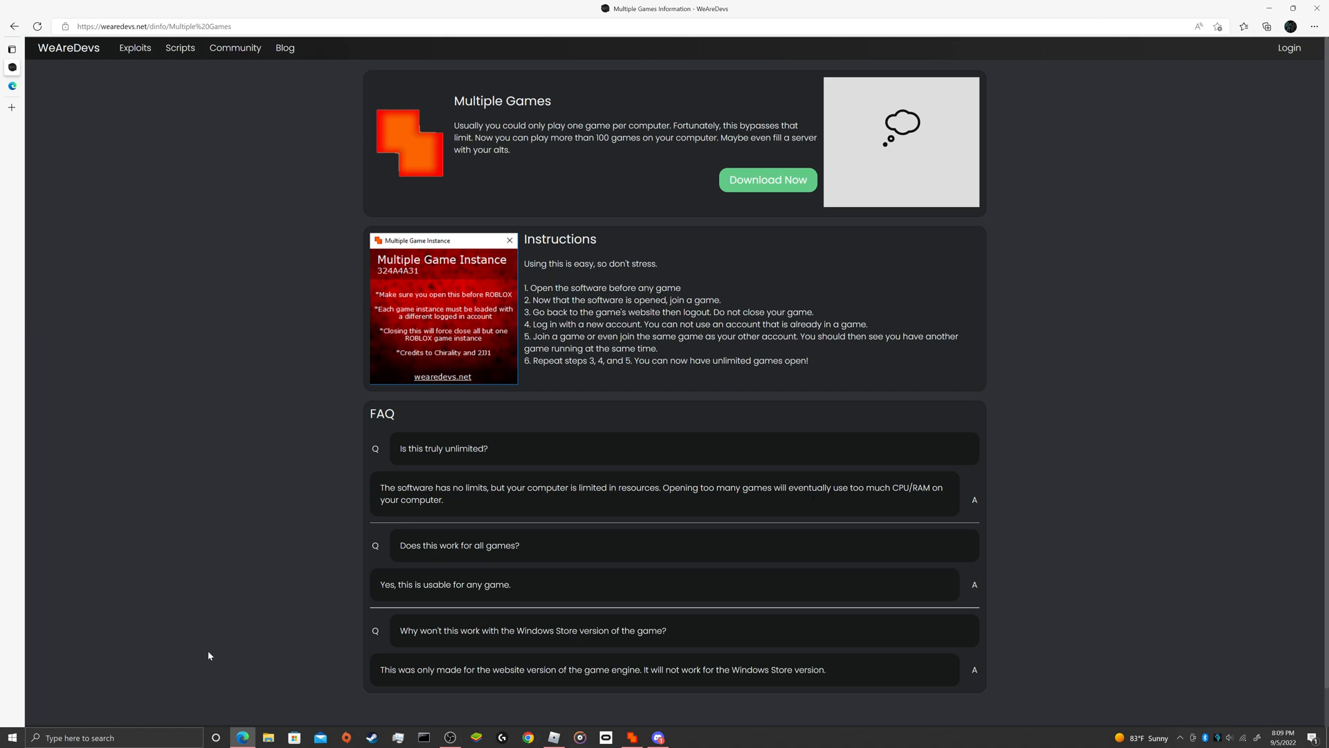
{"action": "mouse_move", "coordinate": [1271, 7]}
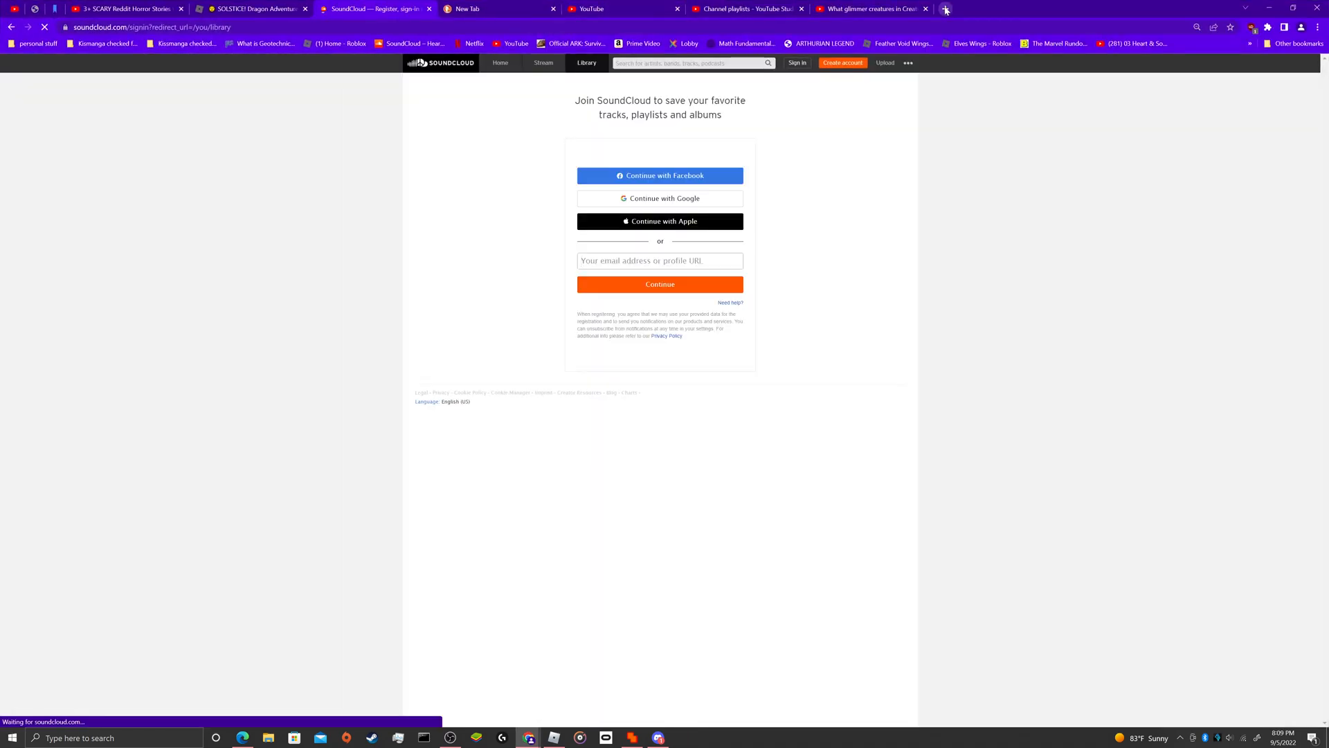
Step: Bring up roblox.com/login in a fresh Chrome window and close the Roblox home app
{"action": "left_click", "coordinate": [944, 8]}
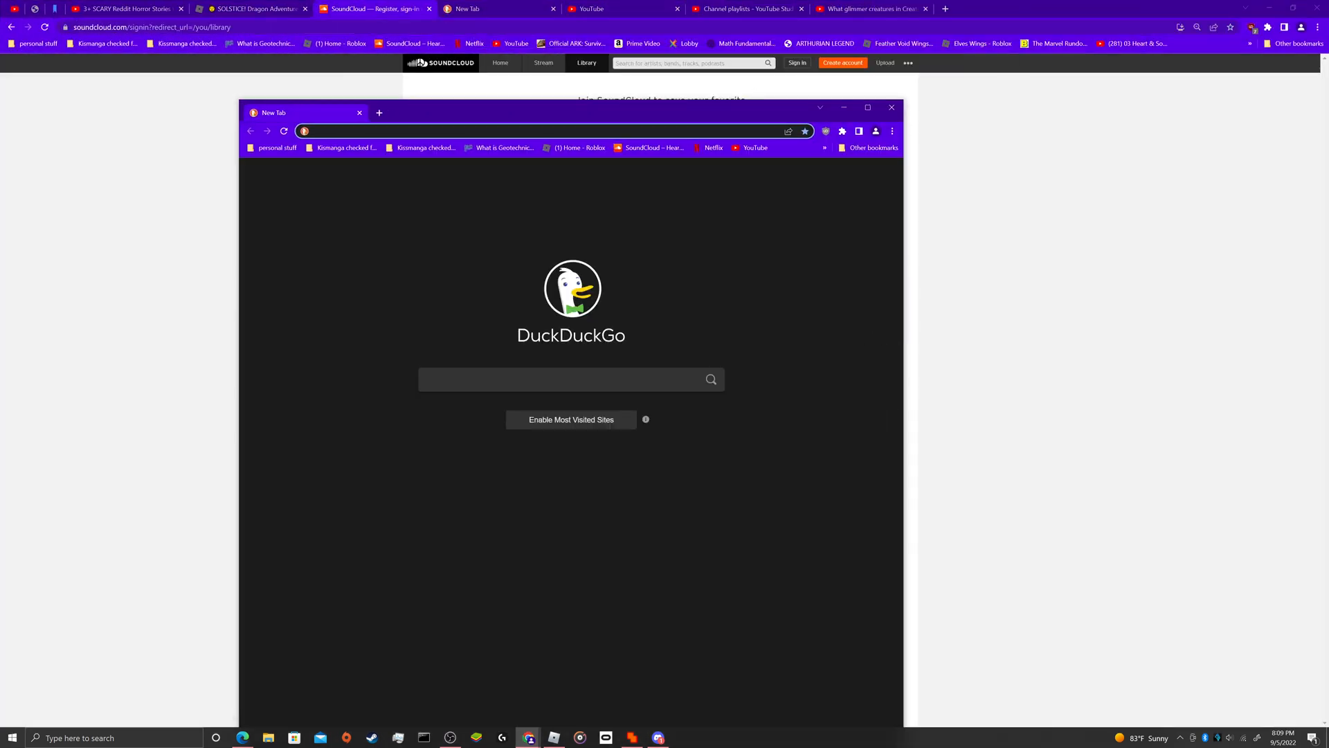
{"action": "left_click", "coordinate": [867, 108]}
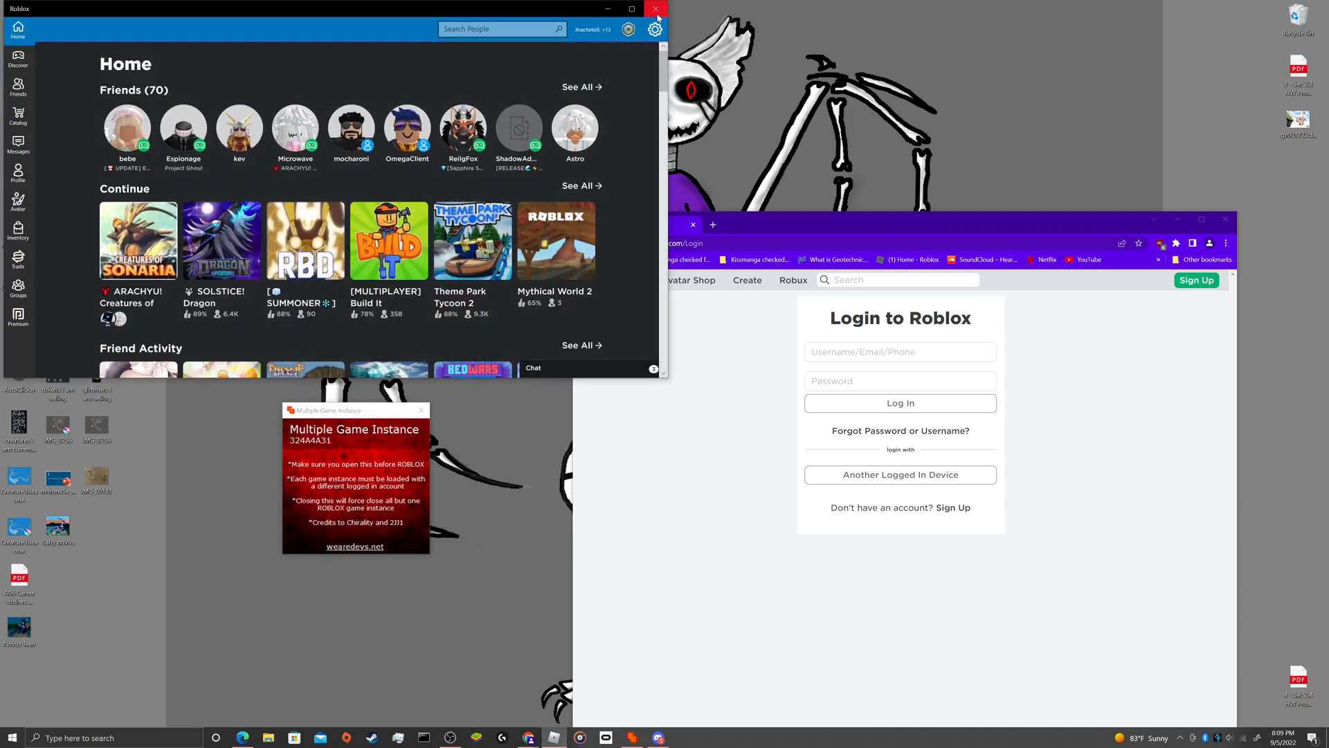
{"action": "left_click", "coordinate": [655, 8]}
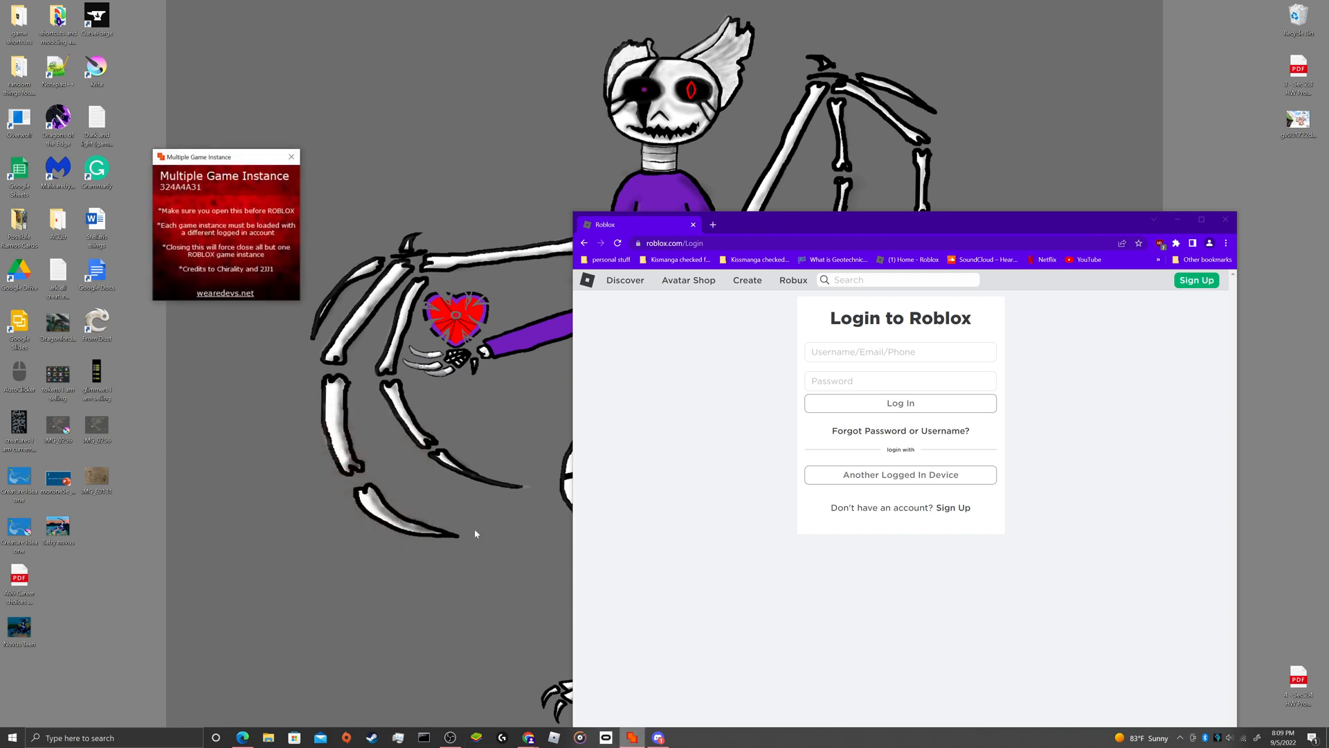
{"action": "mouse_move", "coordinate": [1201, 221]}
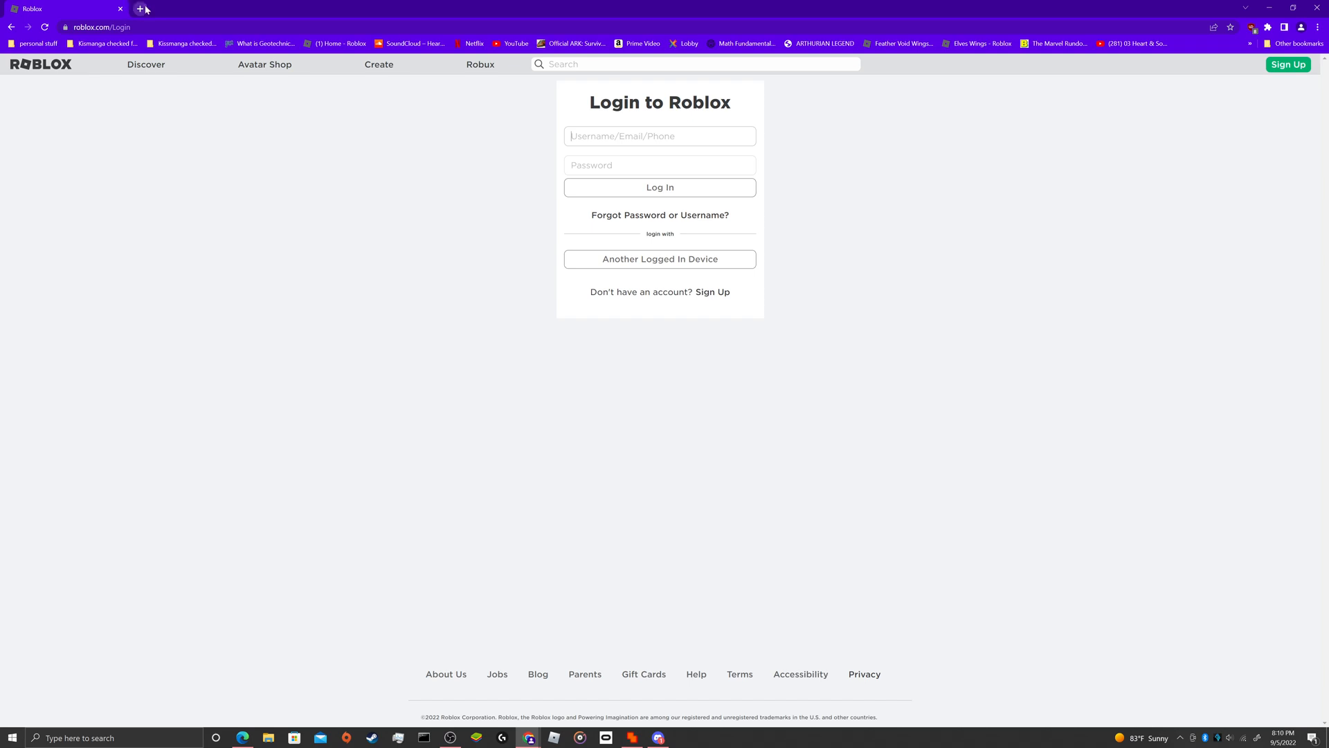
Step: Log the first account 'Xvachet' into the Roblox website with its password
{"action": "left_click", "coordinate": [140, 8]}
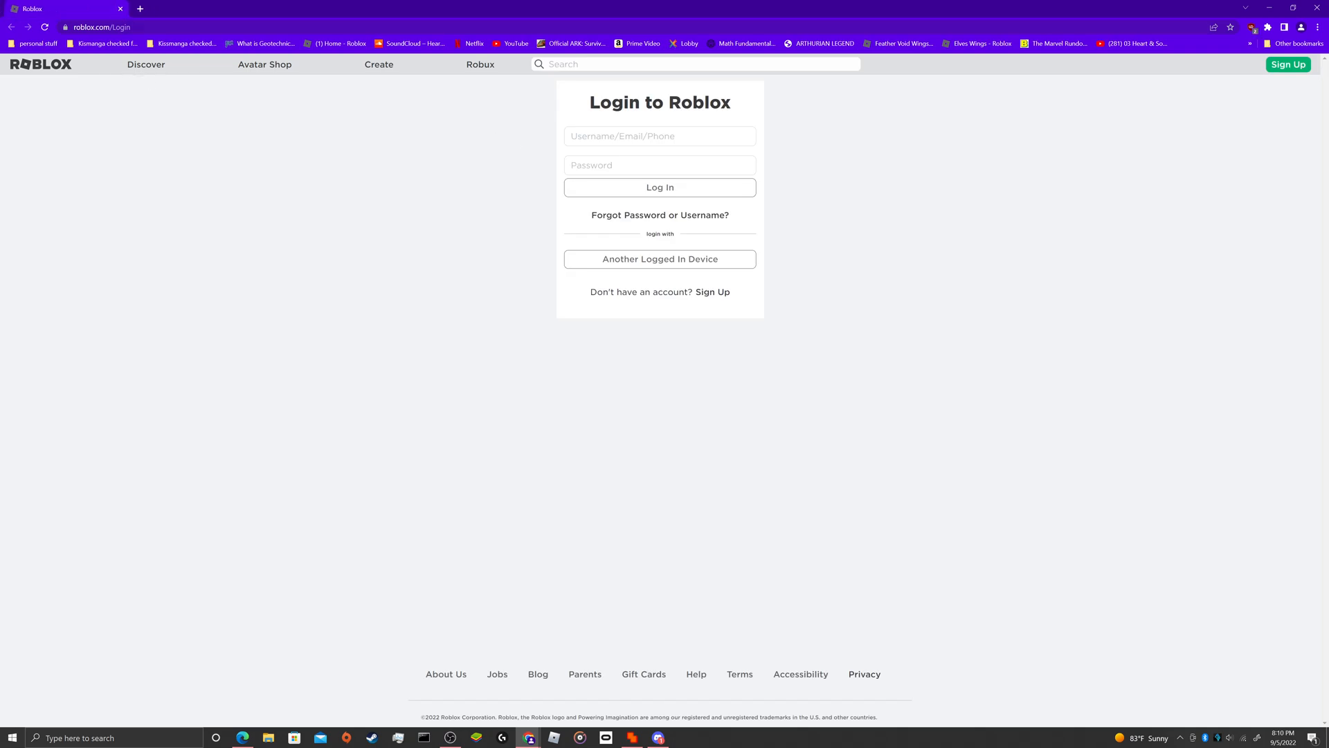
{"action": "type", "text": "X"}
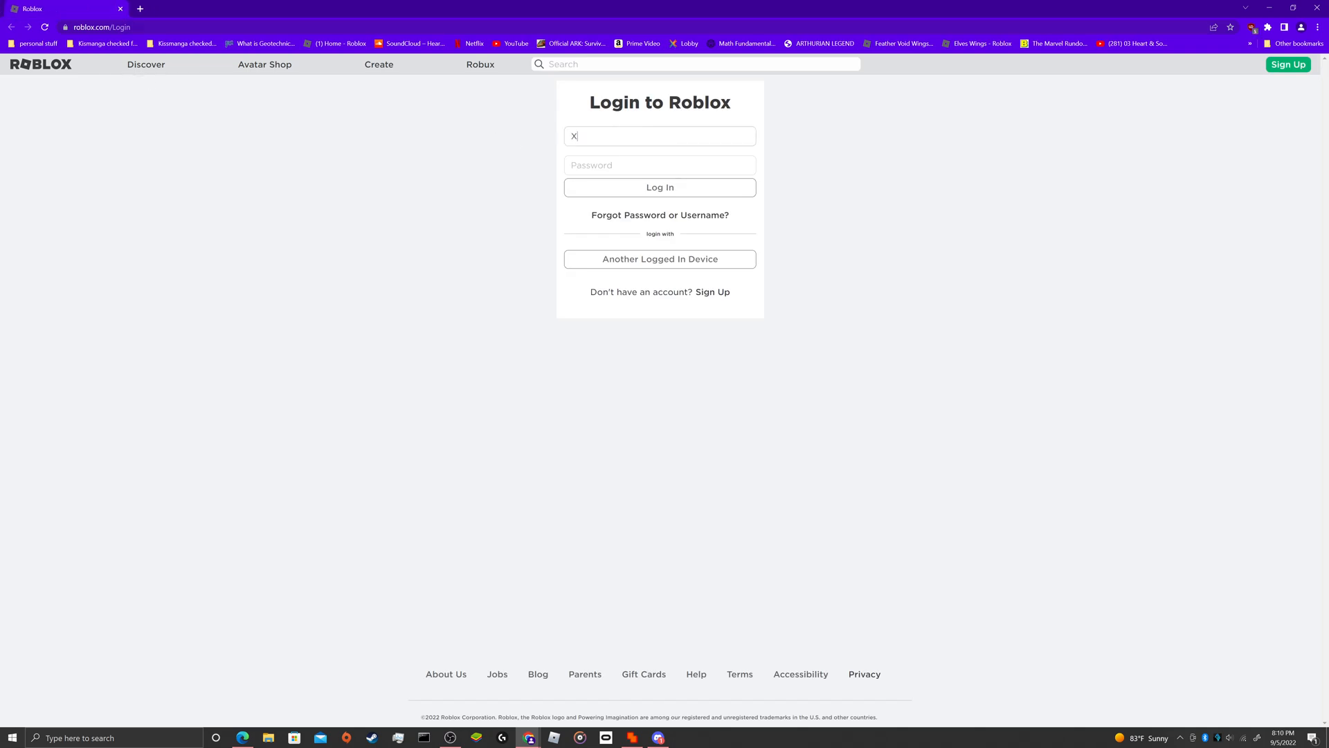
{"action": "type", "text": "vachetaX"}
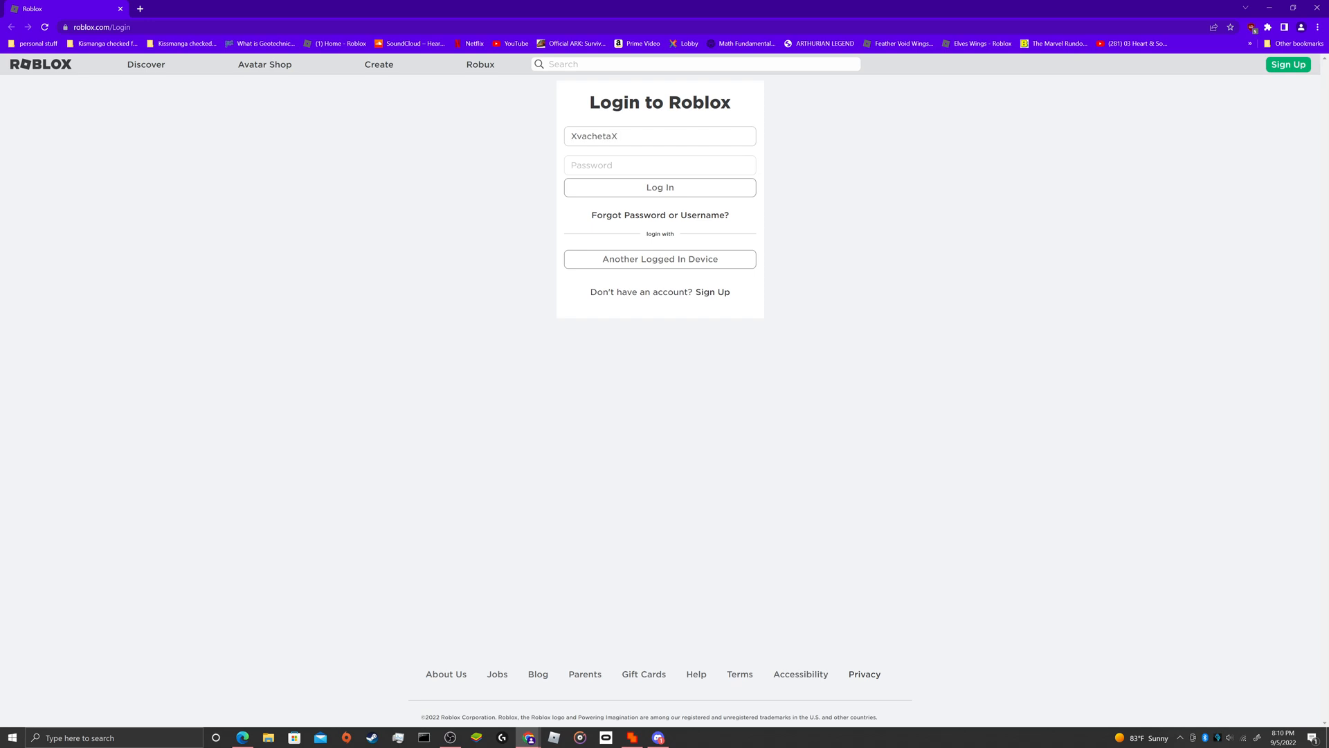
{"action": "left_click", "coordinate": [659, 165]}
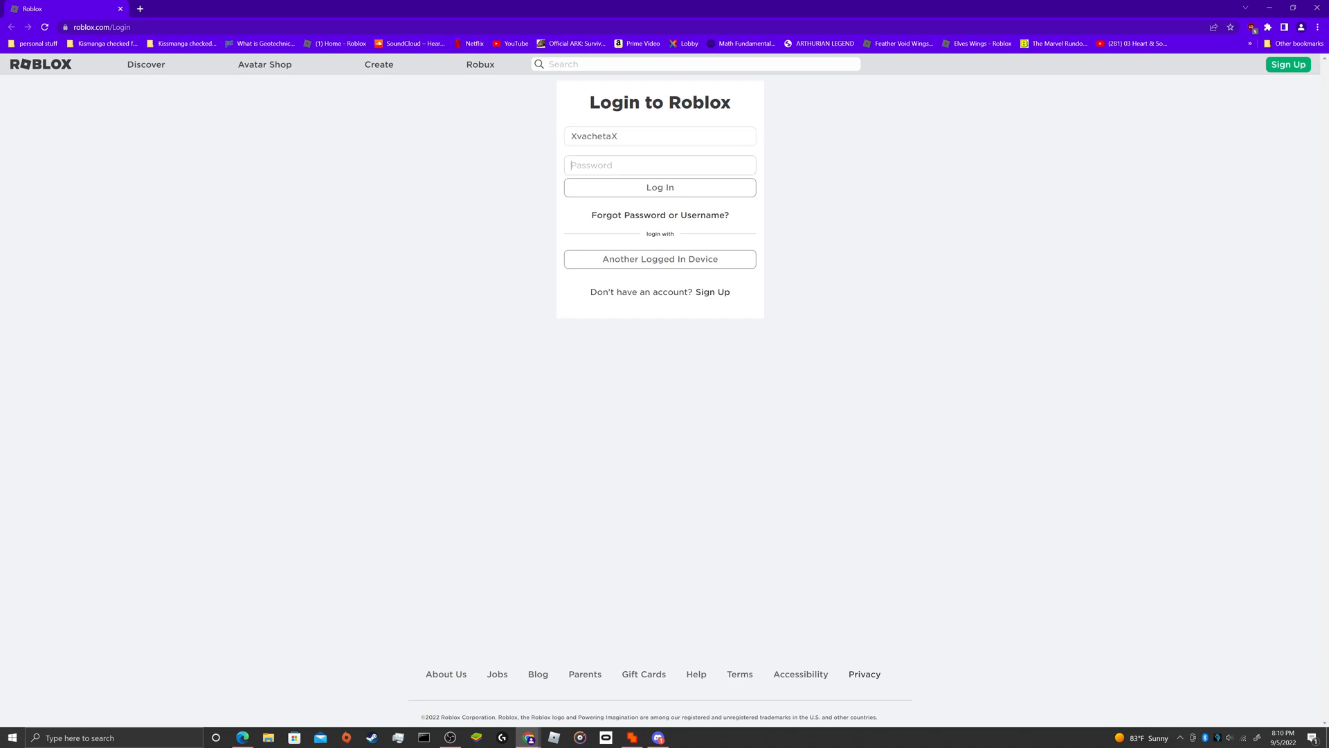
{"action": "type", "text": "•••"}
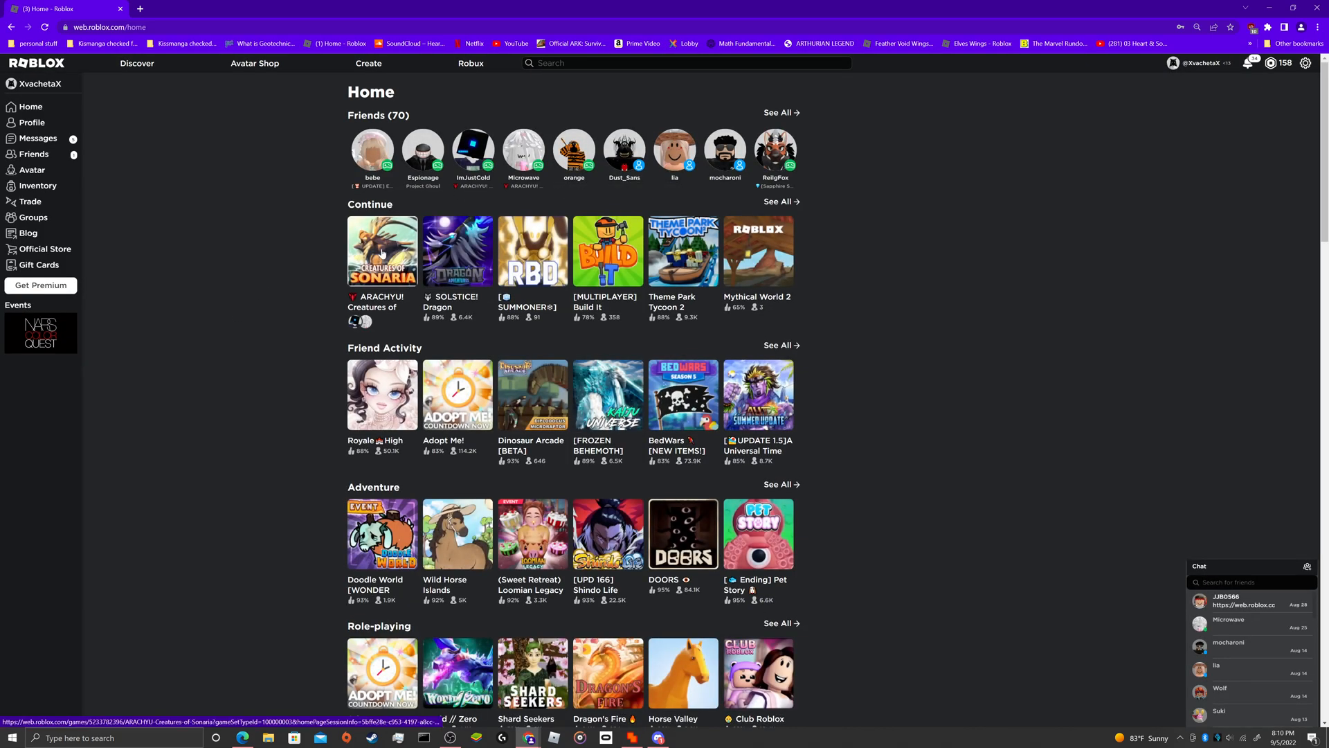
Step: Launch Creatures of Sonaria from its game page for the first account
{"action": "left_click", "coordinate": [382, 251]}
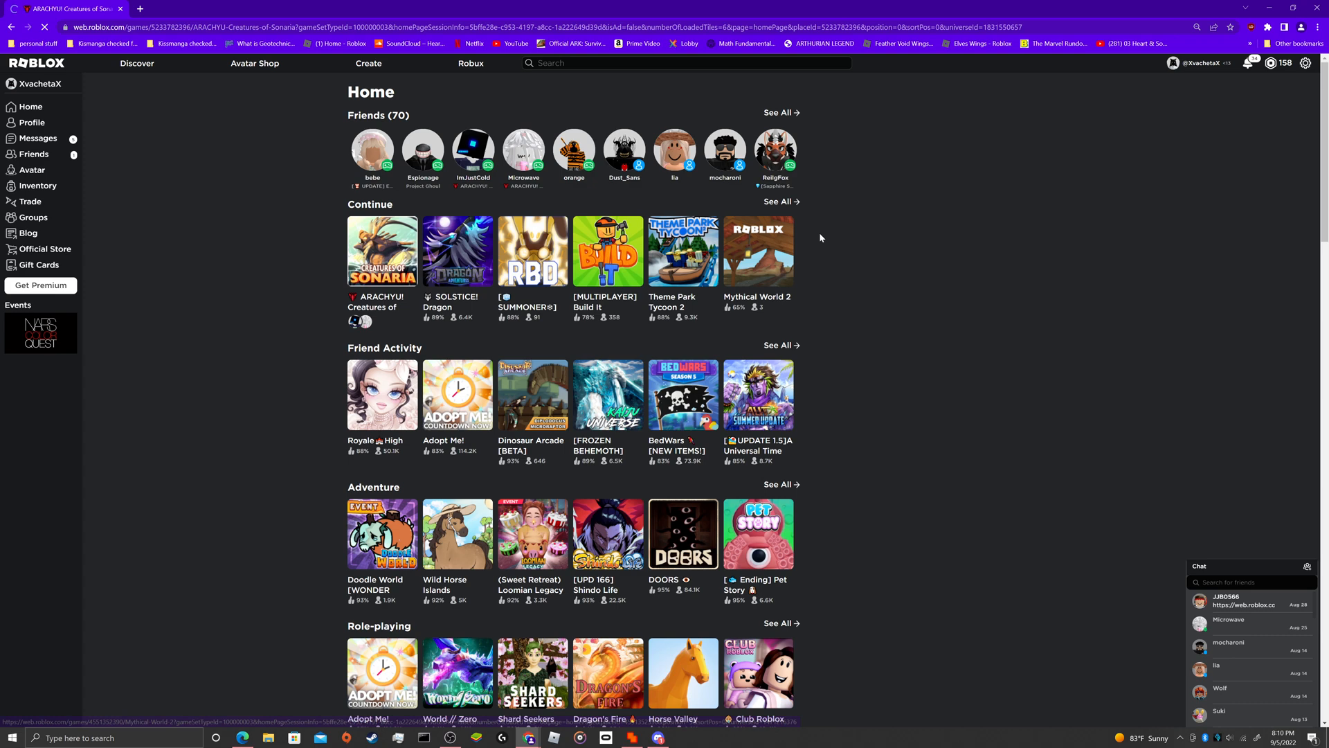
{"action": "left_click", "coordinate": [382, 251]}
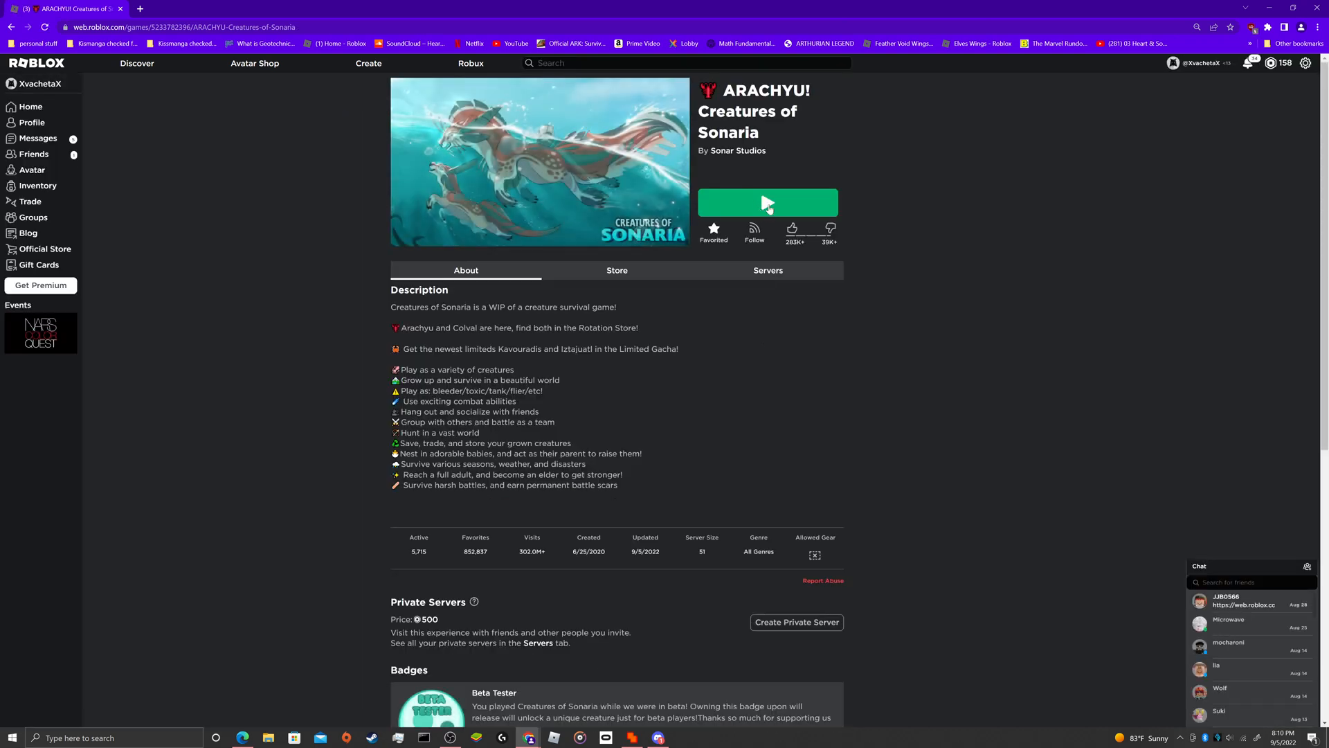
{"action": "left_click", "coordinate": [766, 202]}
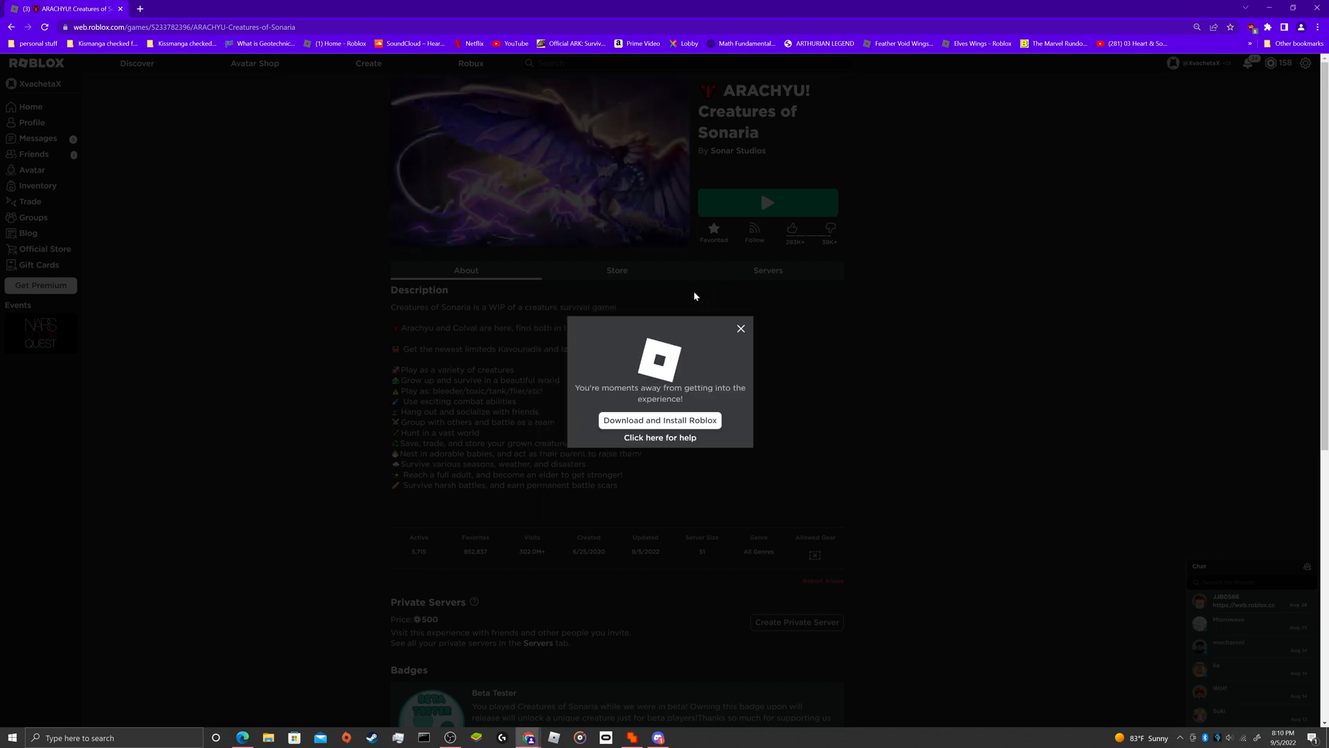
Step: Dismiss the launch prompt and daily reward popup, then return focus to the browser
{"action": "left_click", "coordinate": [740, 328]}
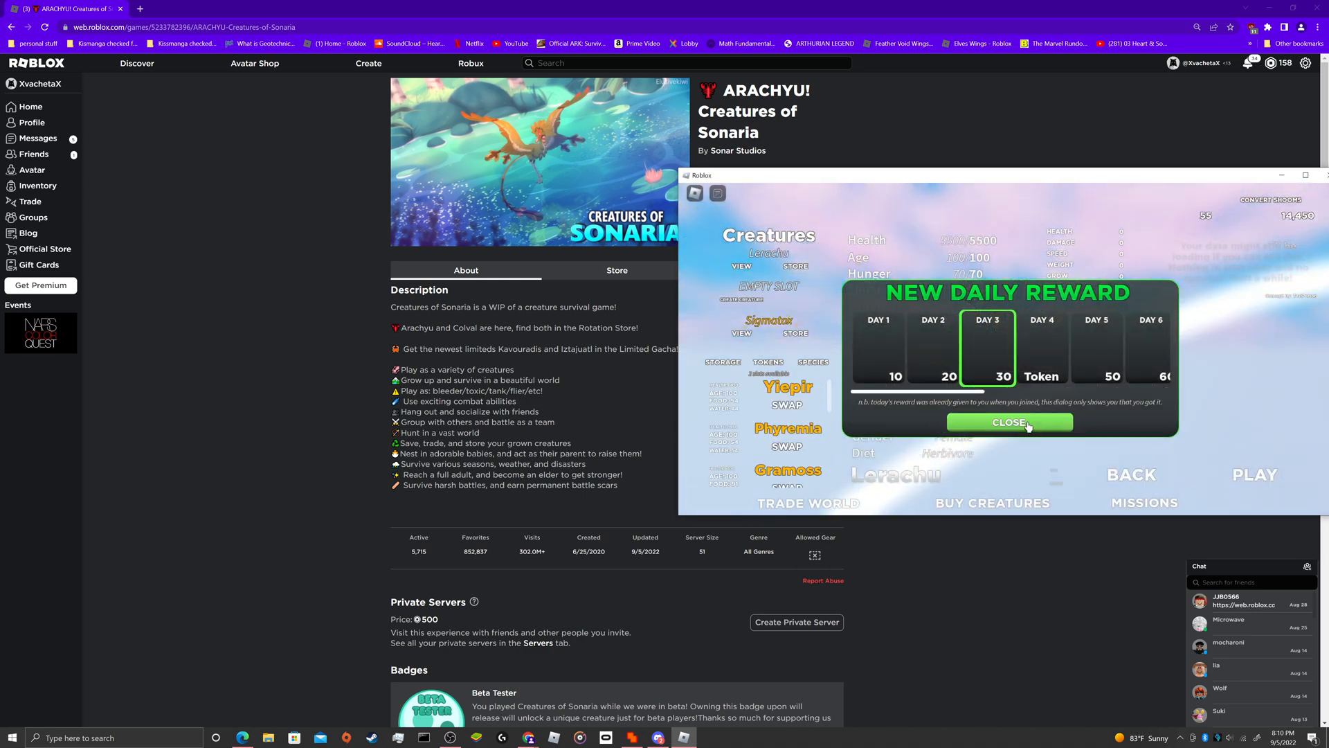
{"action": "left_click", "coordinate": [1009, 422]}
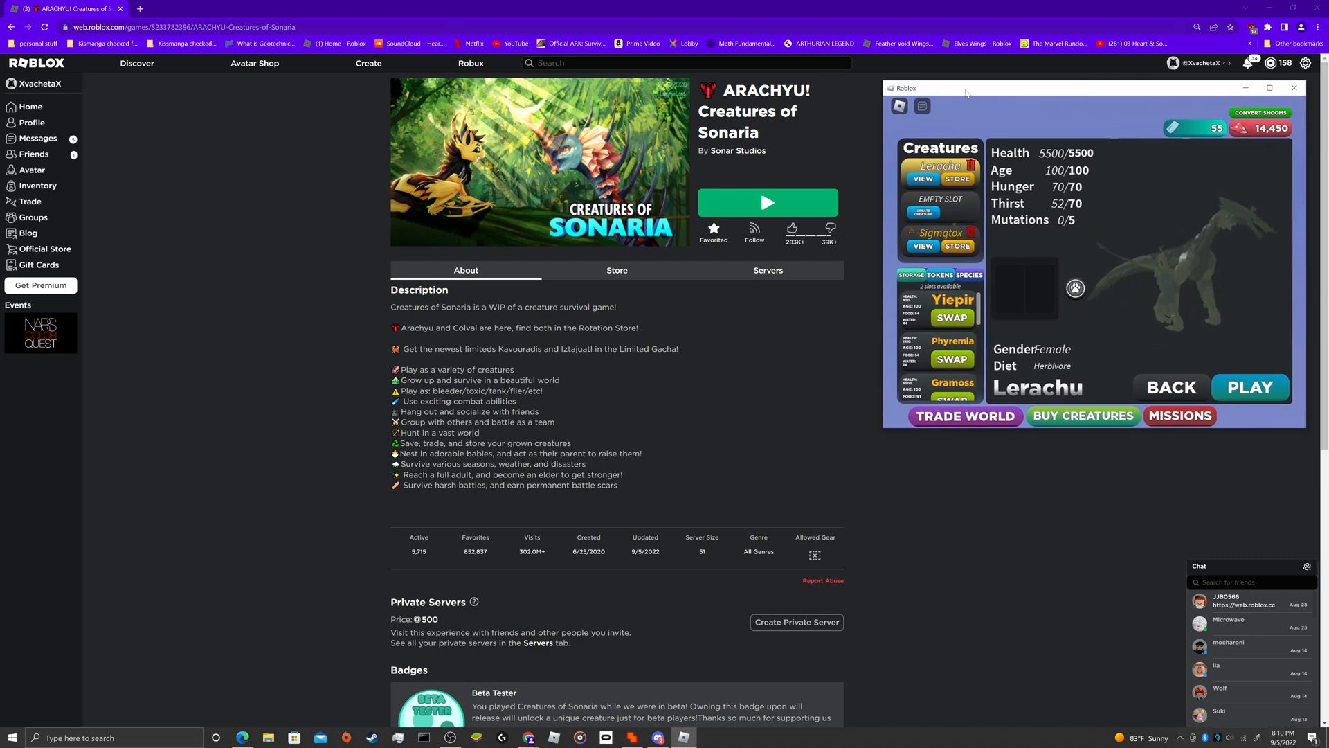
{"action": "left_click", "coordinate": [1293, 87]}
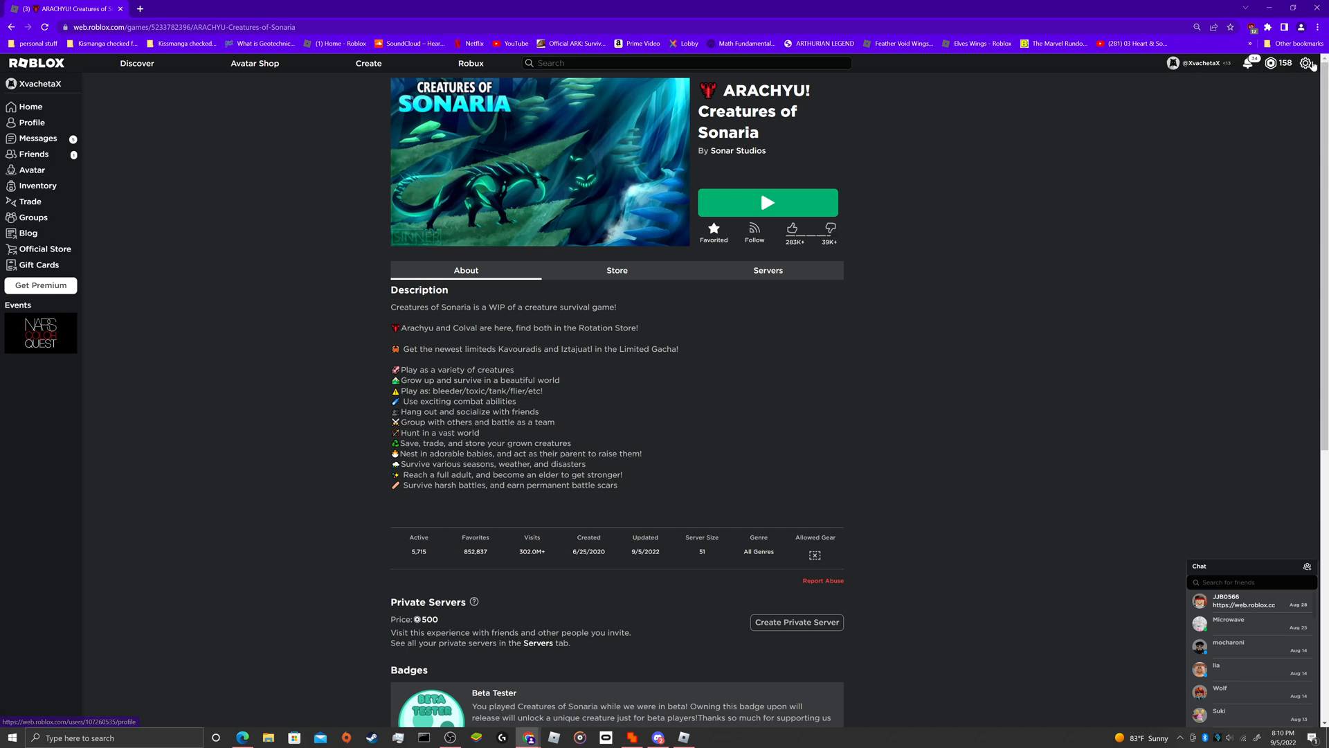
Step: Log out of the first account via the gear menu and return to the login page
{"action": "left_click", "coordinate": [1305, 62]}
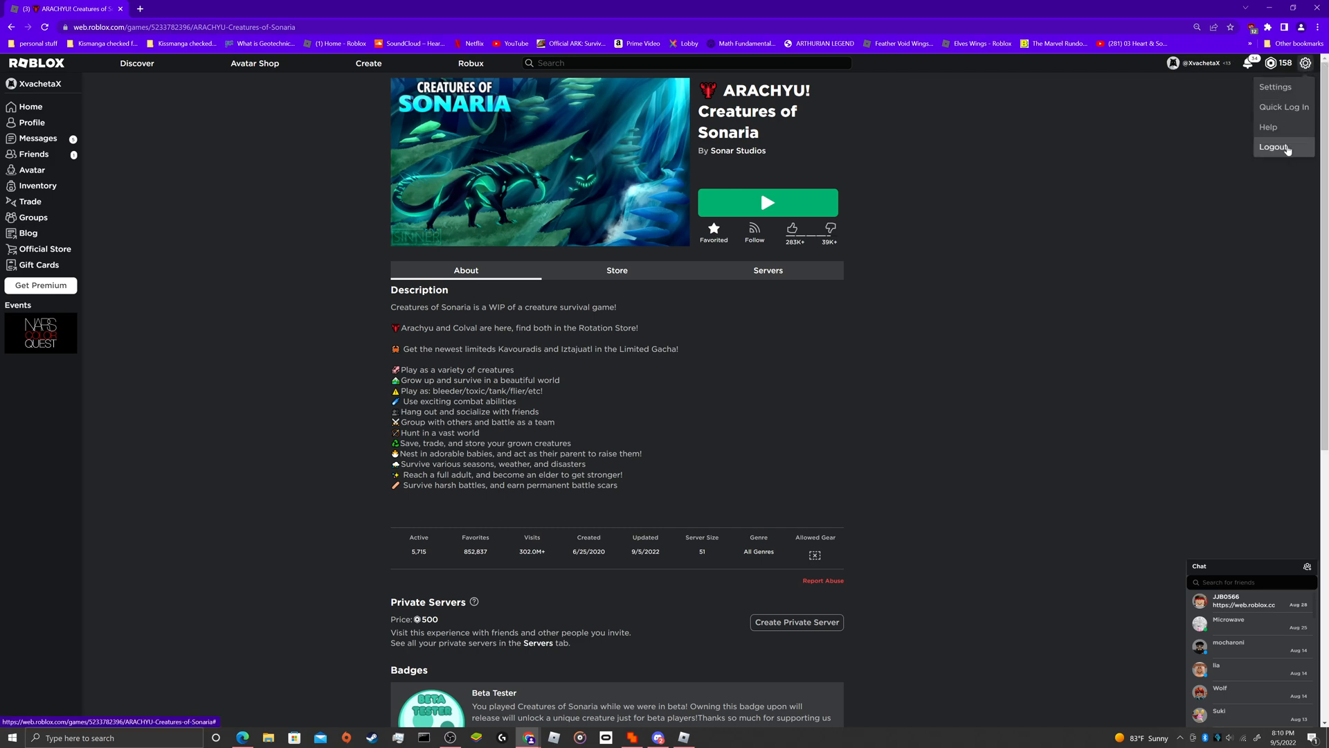
{"action": "left_click", "coordinate": [1274, 147]}
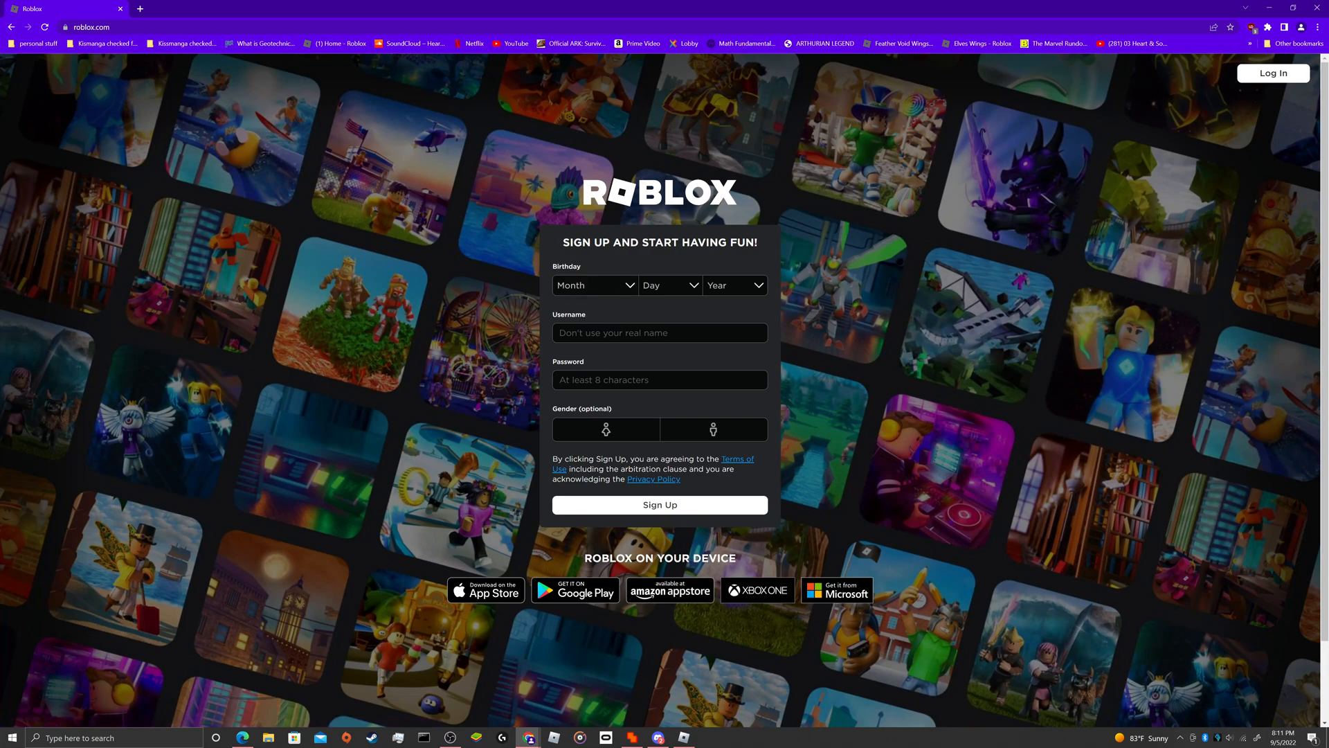
{"action": "mouse_move", "coordinate": [638, 371]}
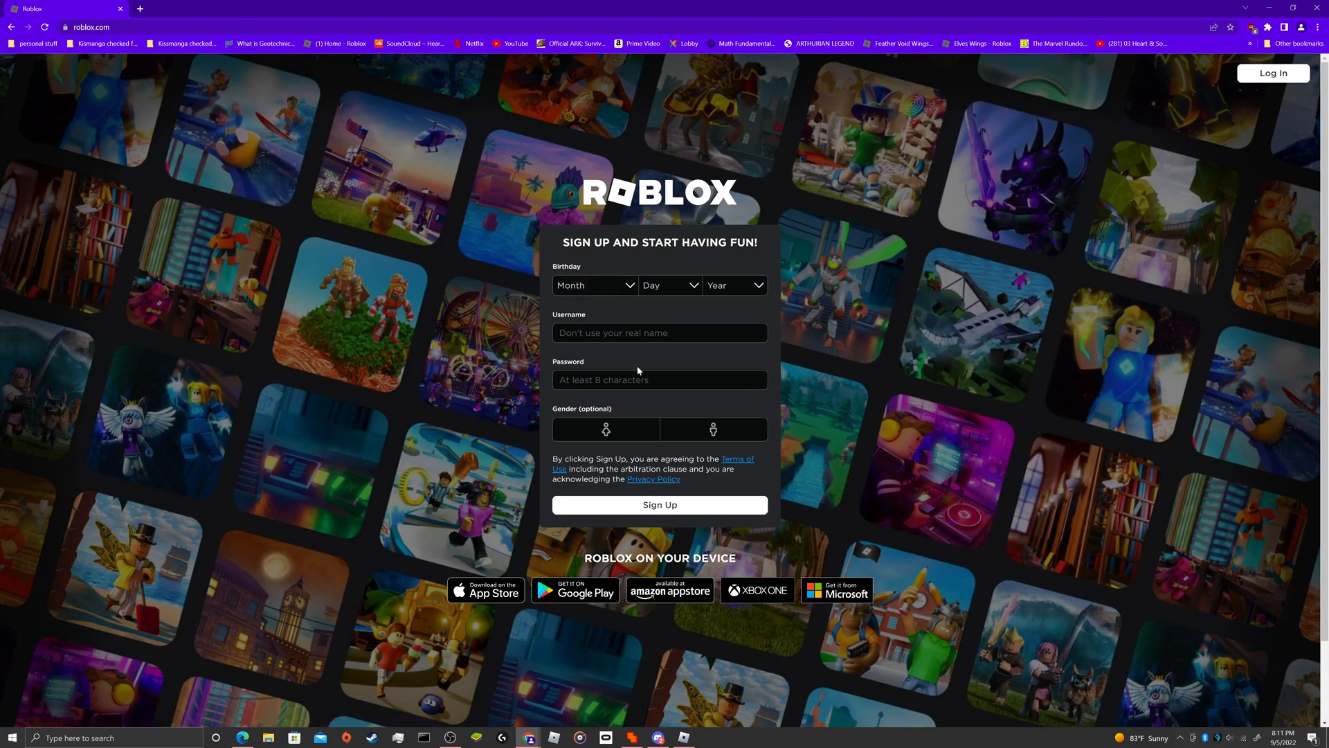
{"action": "left_click", "coordinate": [1271, 73]}
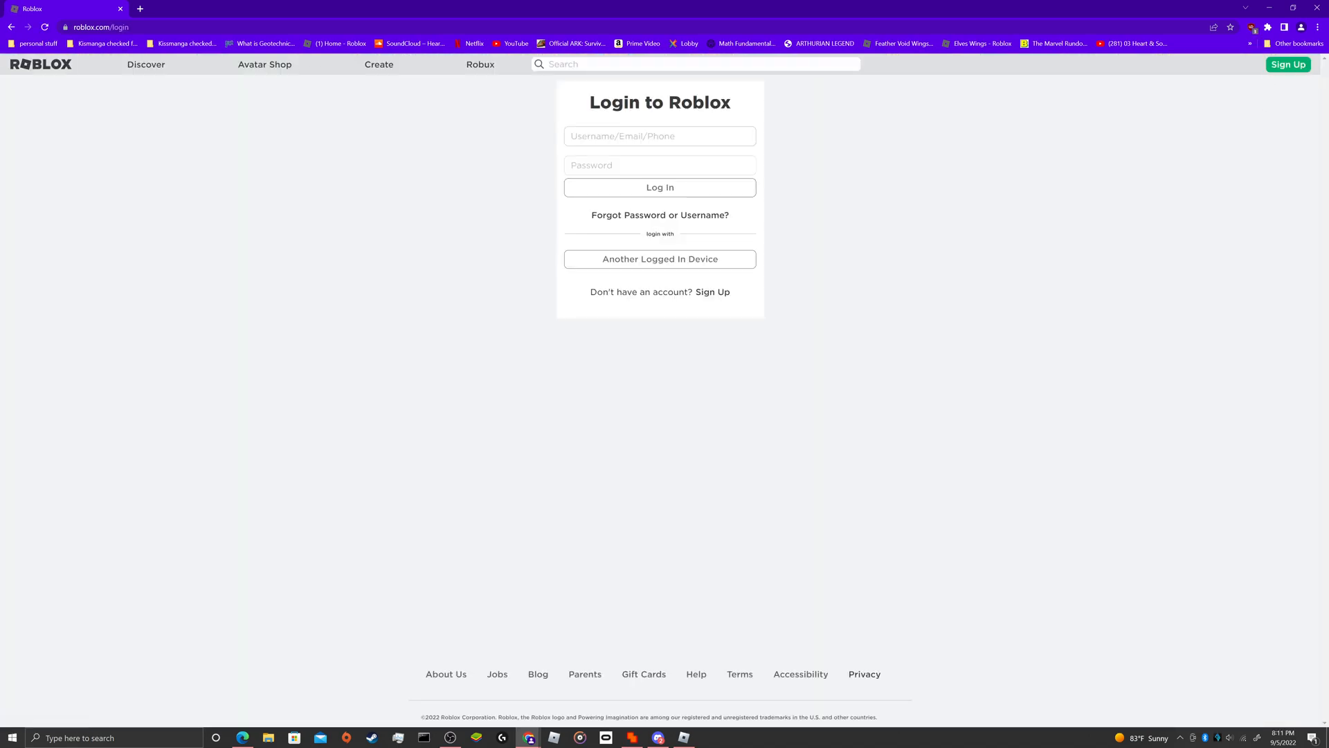
Step: Log in as the second account 'XcryptidcloneX' with its password
{"action": "type", "text": "X"}
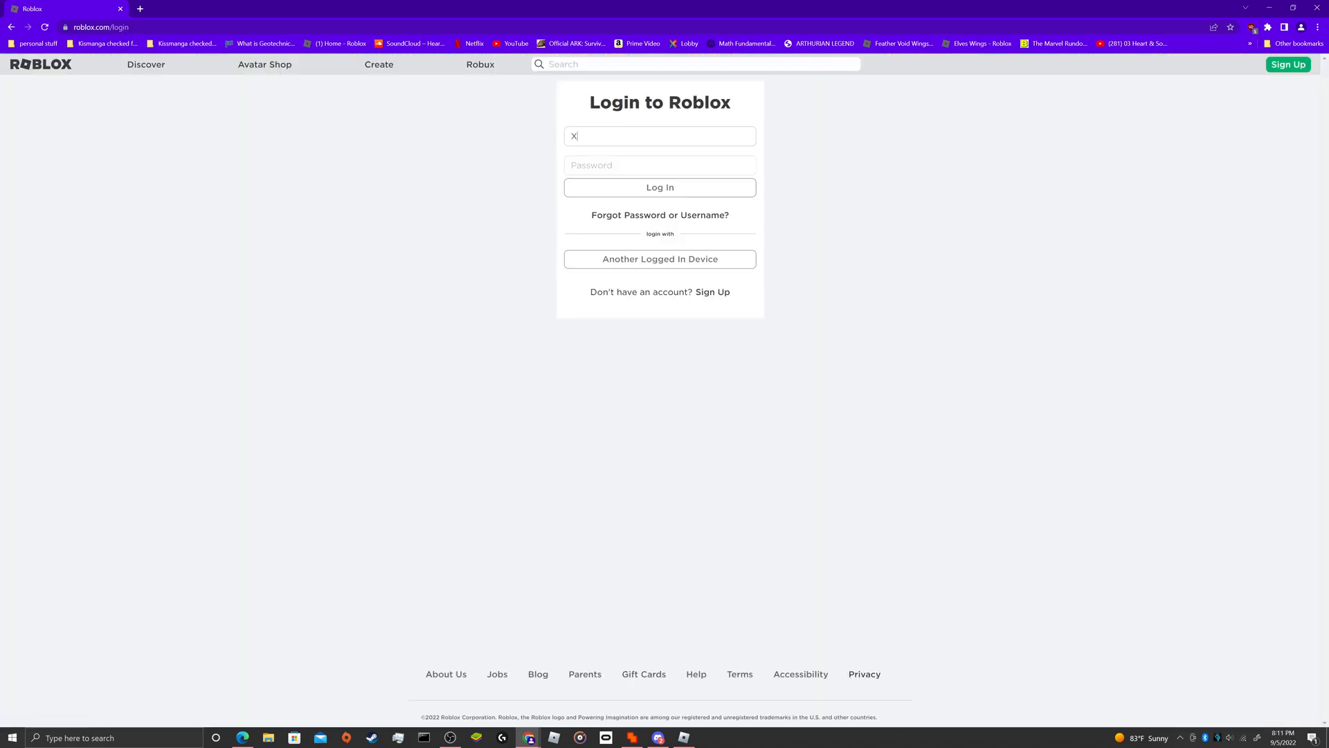
{"action": "type", "text": "c"}
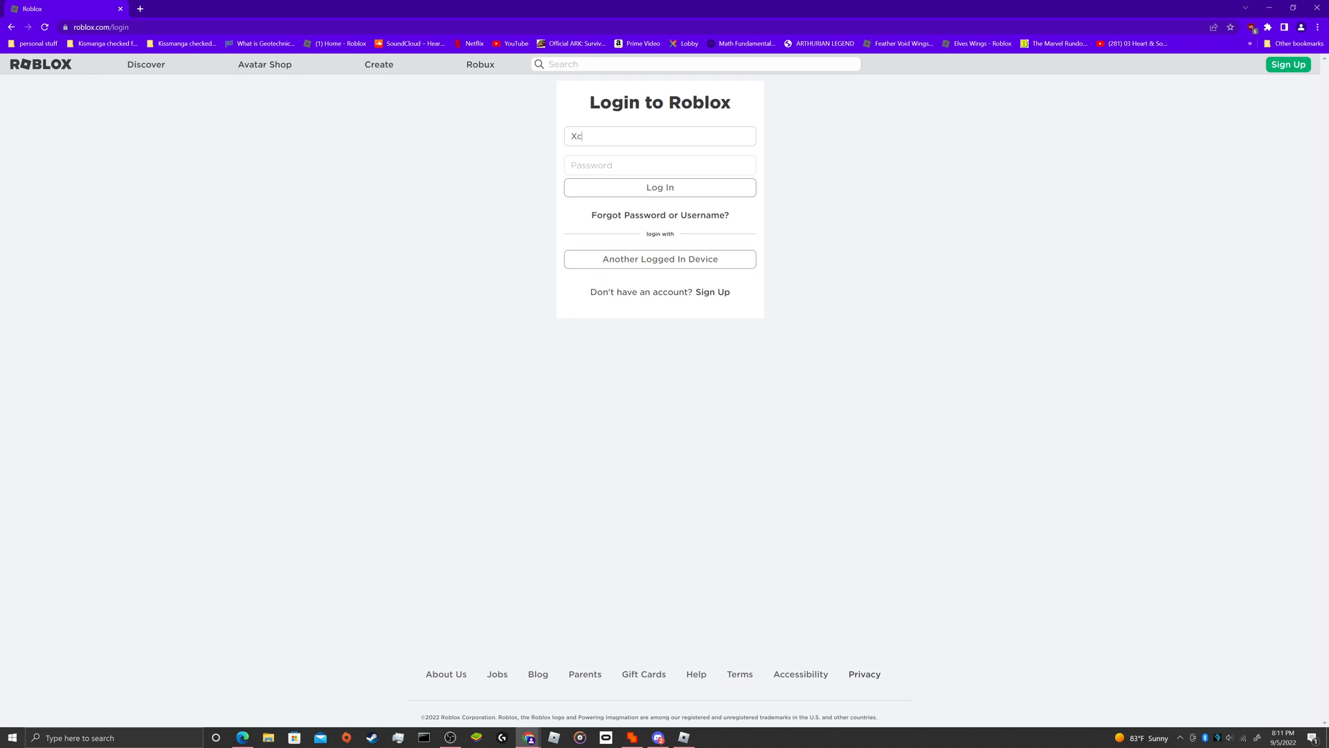
{"action": "type", "text": "ryptid"}
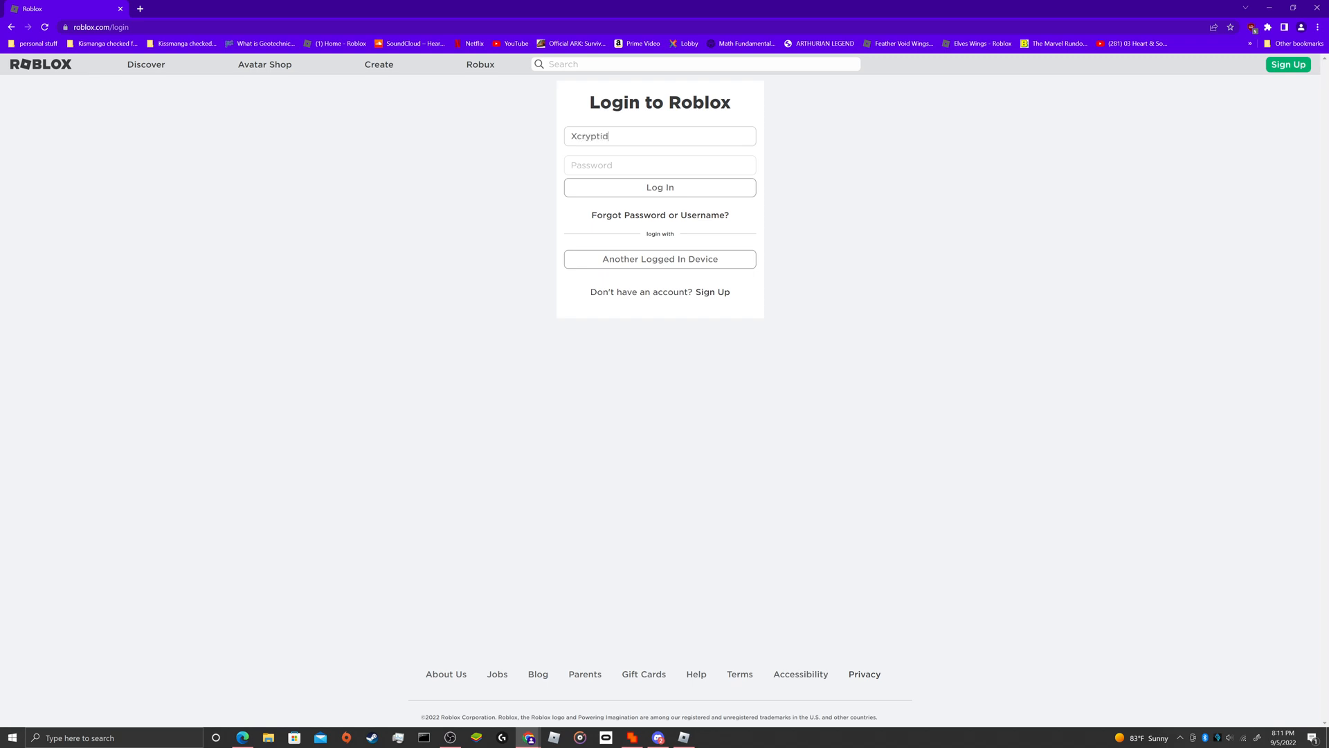
{"action": "type", "text": "clo"}
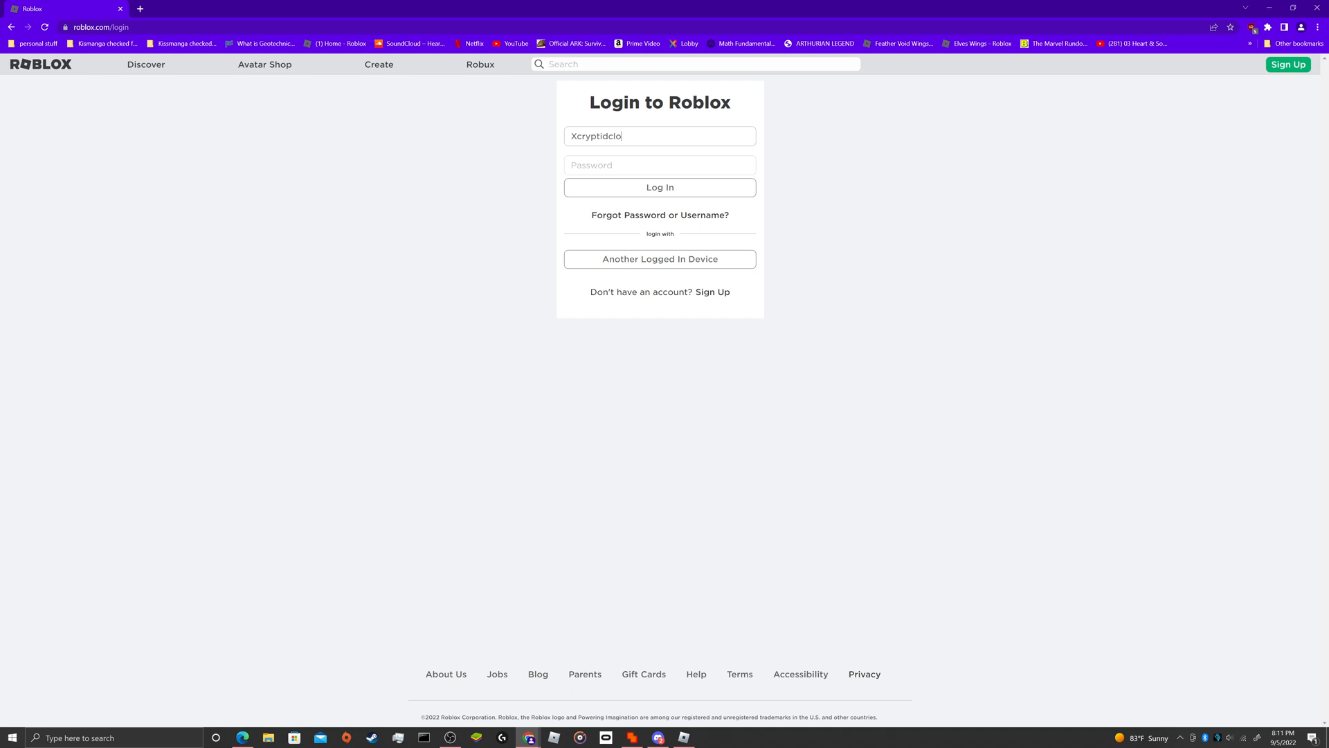
{"action": "type", "text": "ne"}
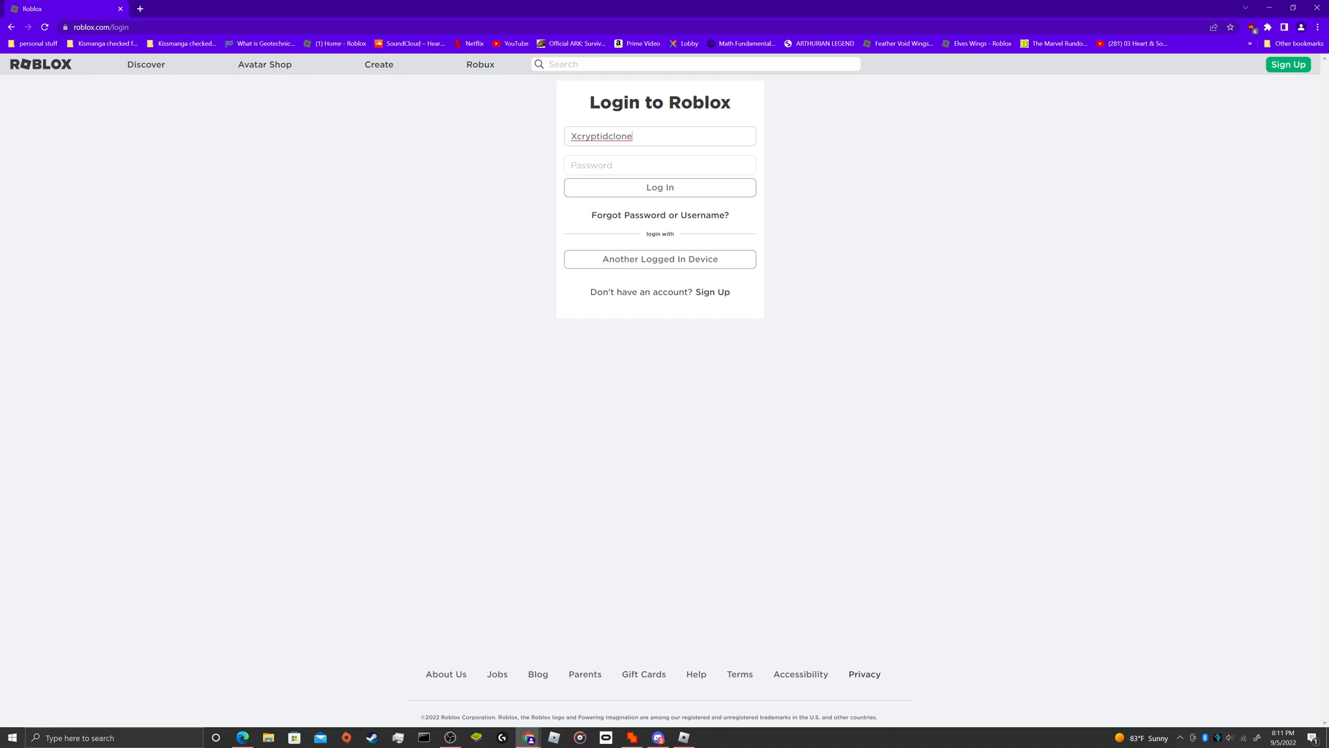
{"action": "type", "text": "X"}
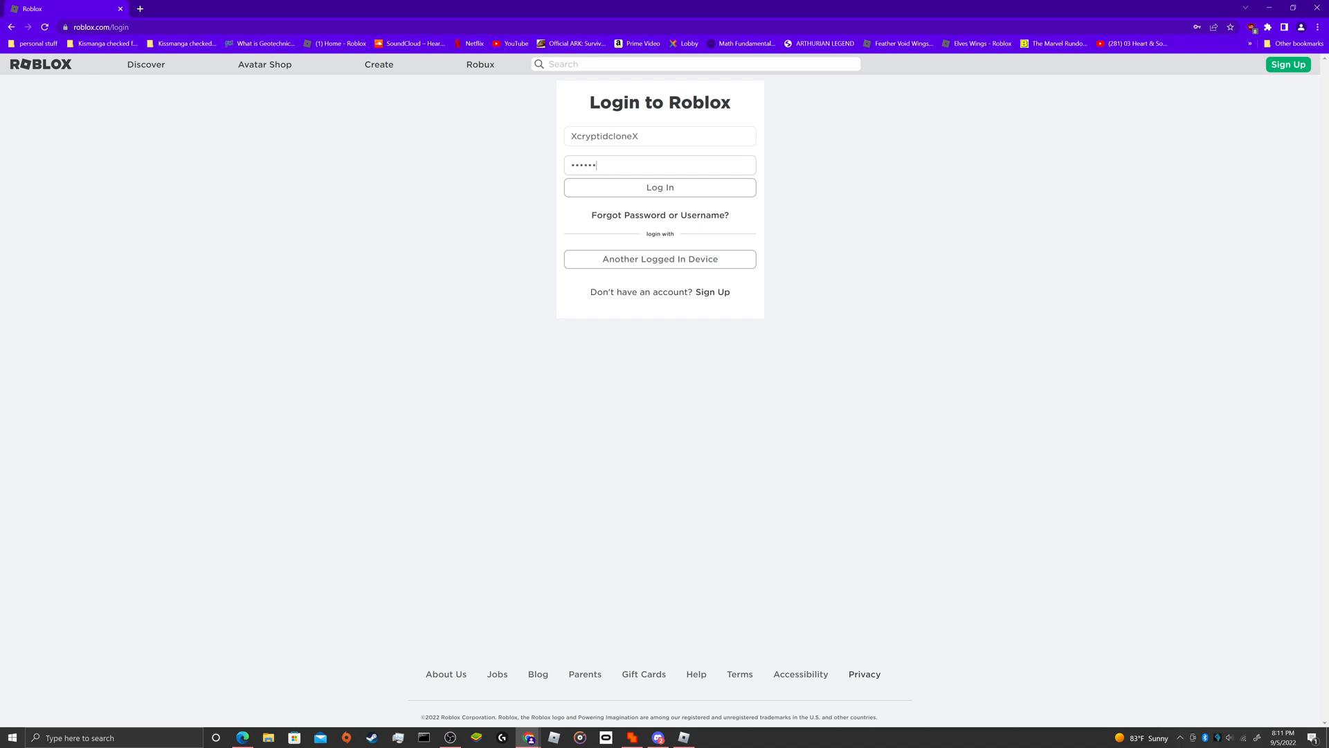
{"action": "left_click", "coordinate": [659, 187]}
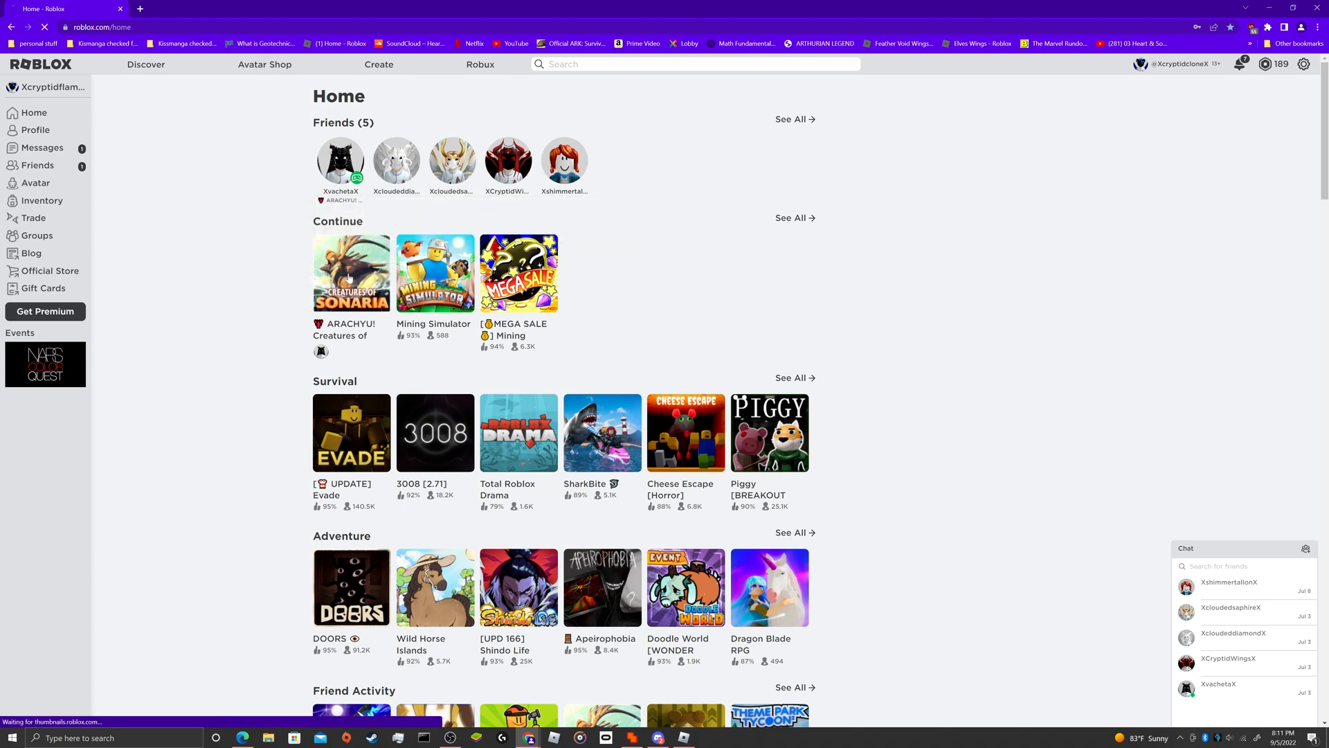
Step: Launch a second Creatures of Sonaria client for the second account and dismiss its daily reward
{"action": "left_click", "coordinate": [350, 273]}
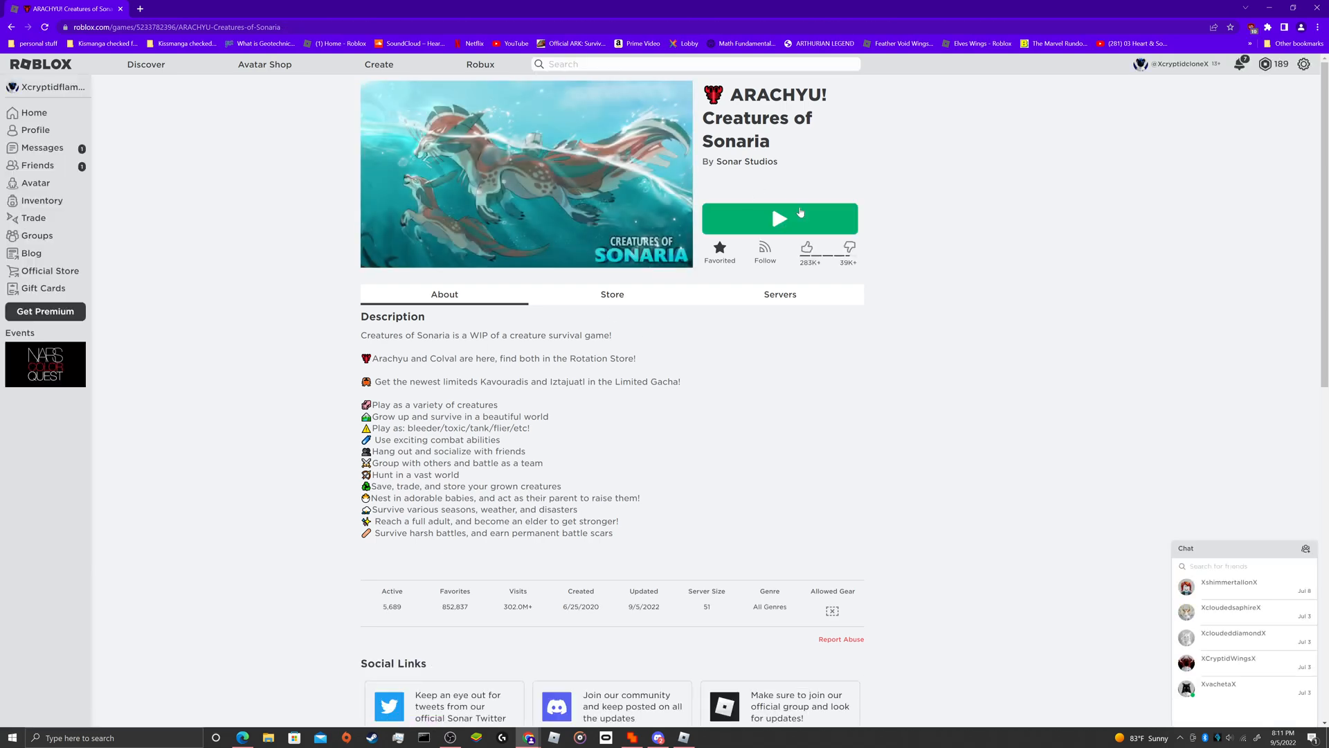
{"action": "left_click", "coordinate": [778, 217]}
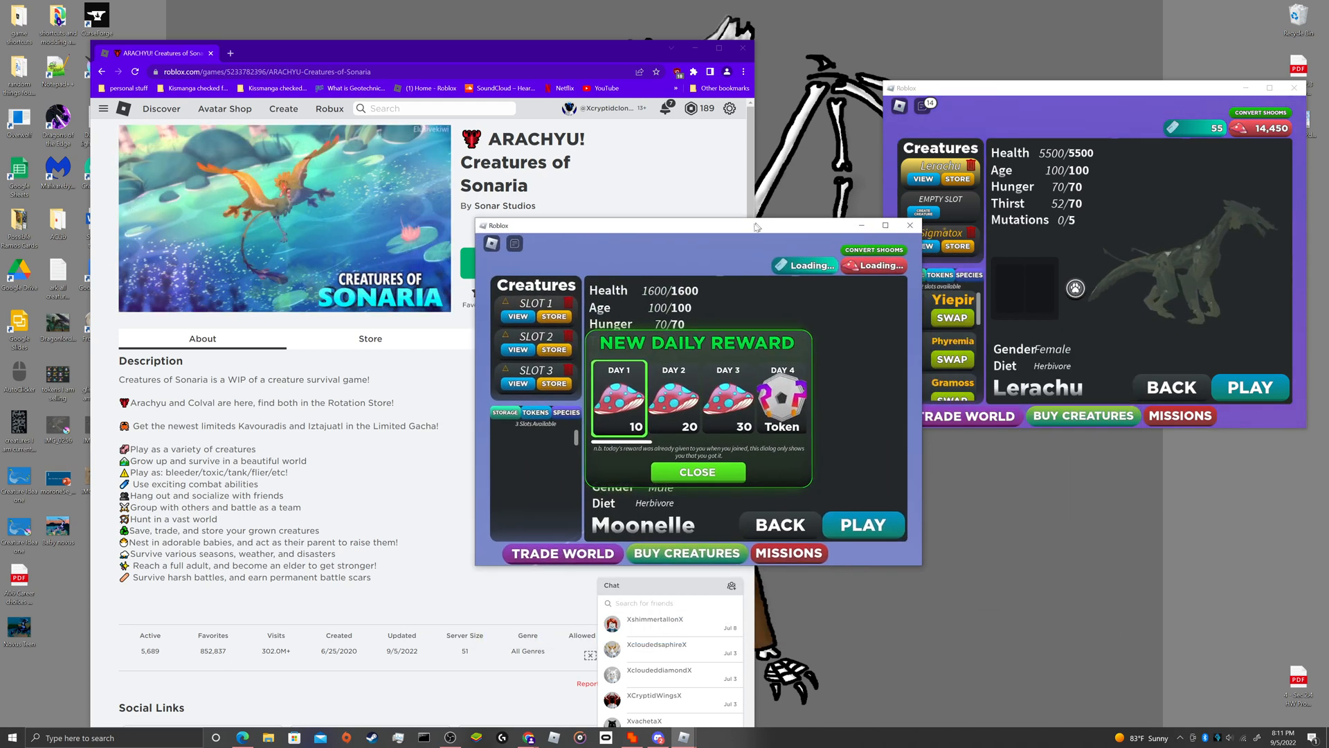
{"action": "left_click", "coordinate": [696, 470]}
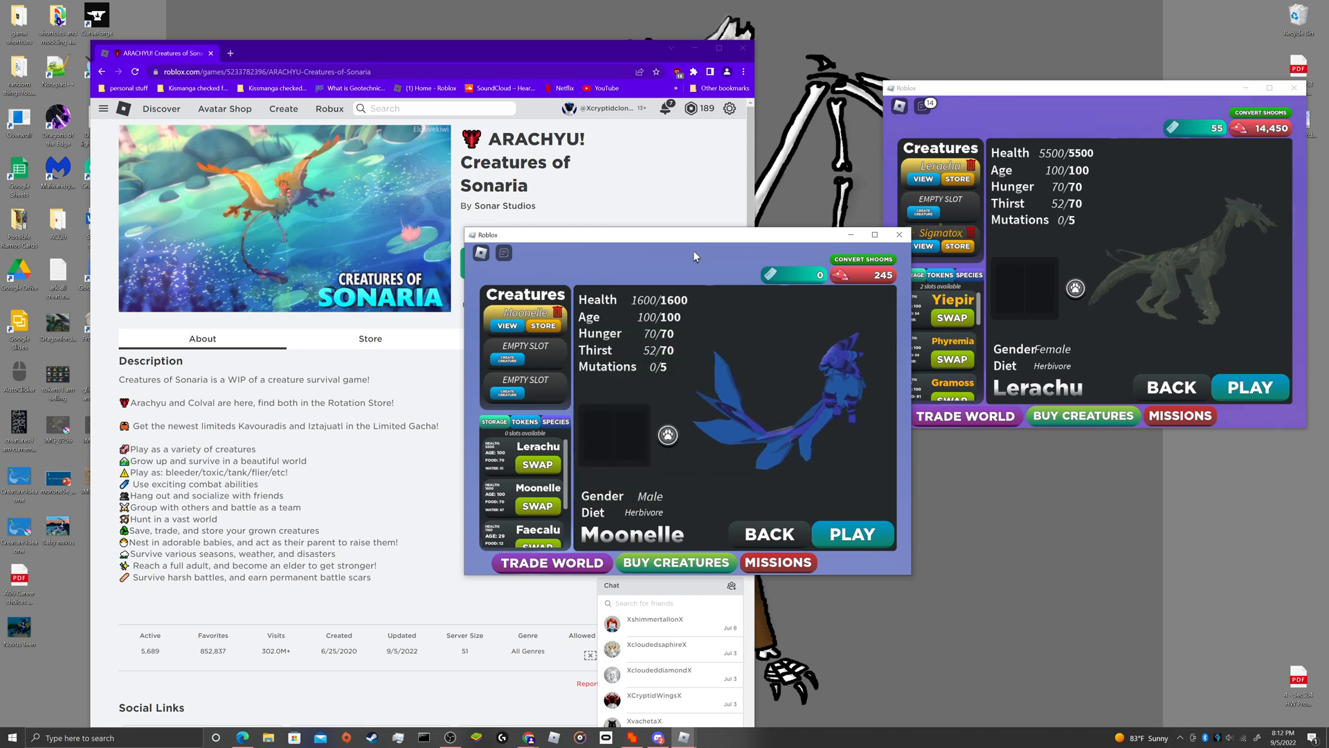